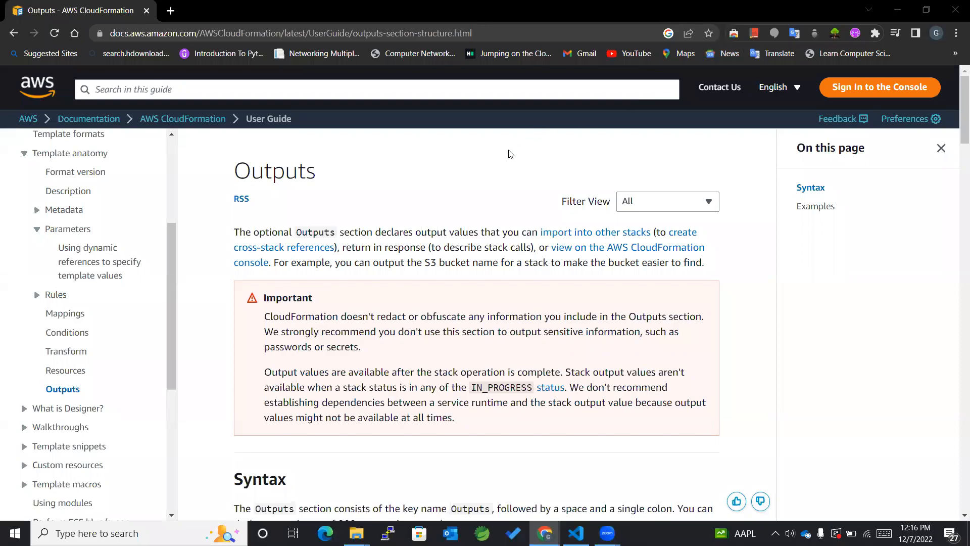
mouse_move(315, 176)
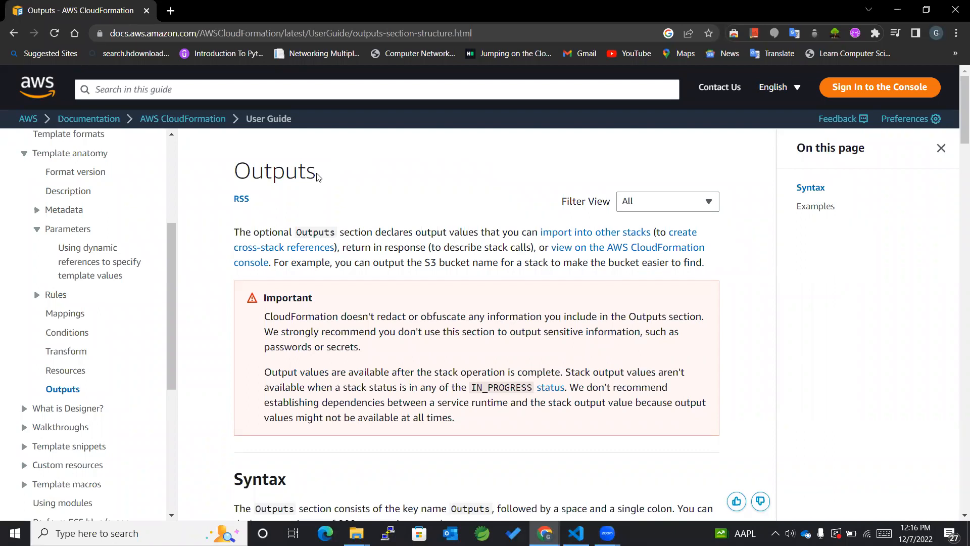
Highlight the 'Outputs' page title on the template anatomy Outputs page.
double_click(273, 170)
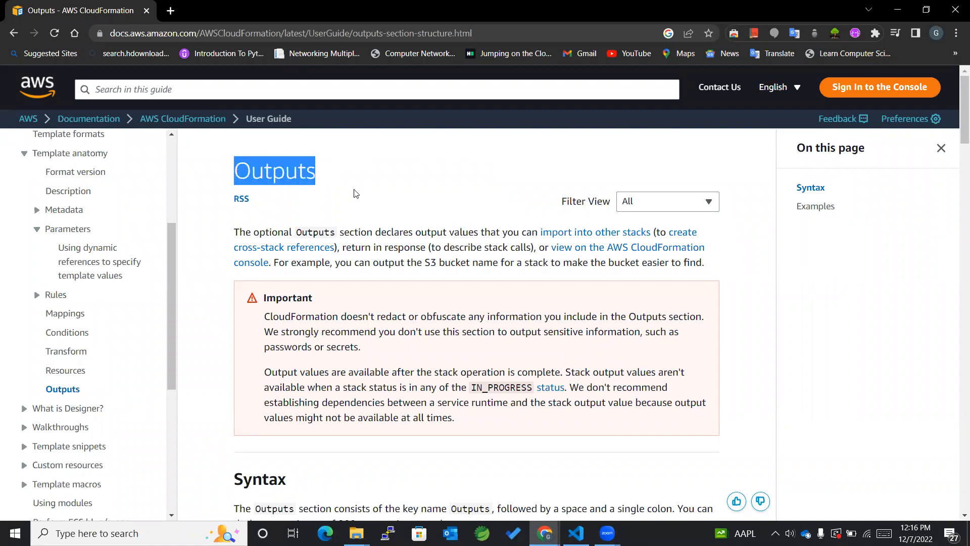
mouse_move(296, 236)
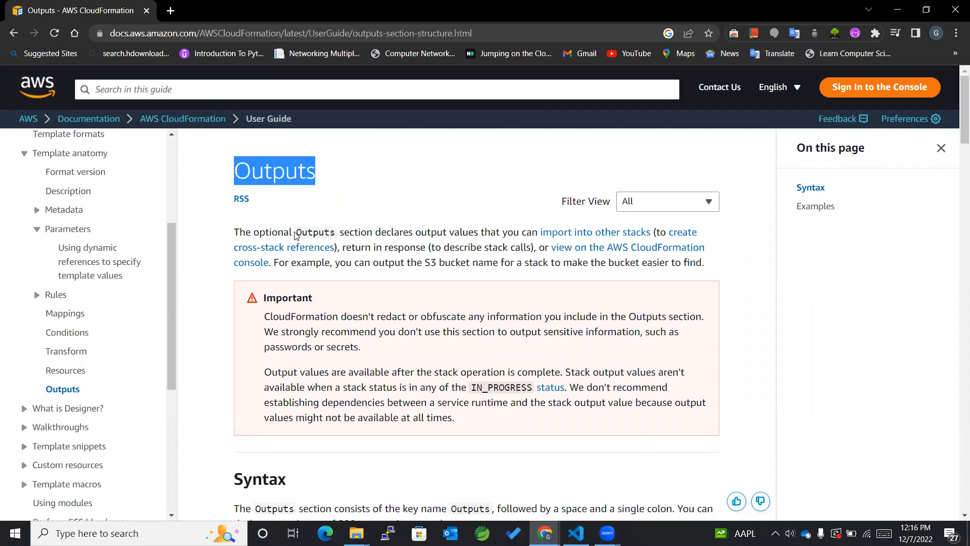
double_click(314, 231)
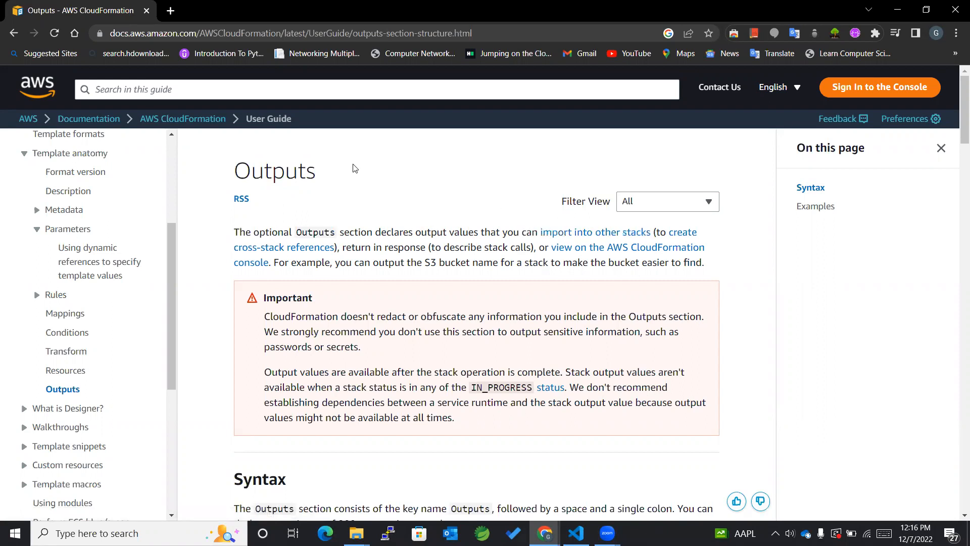
mouse_move(350, 182)
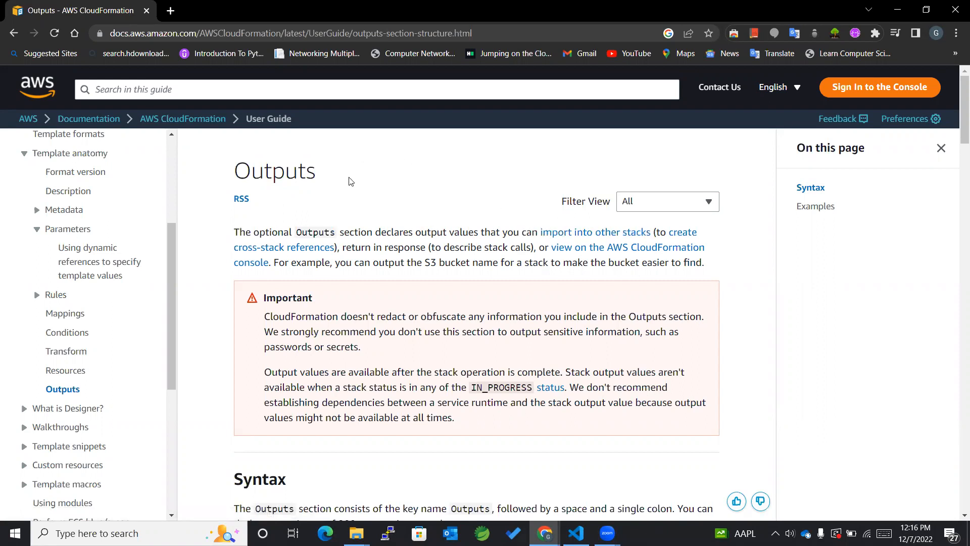
mouse_move(371, 152)
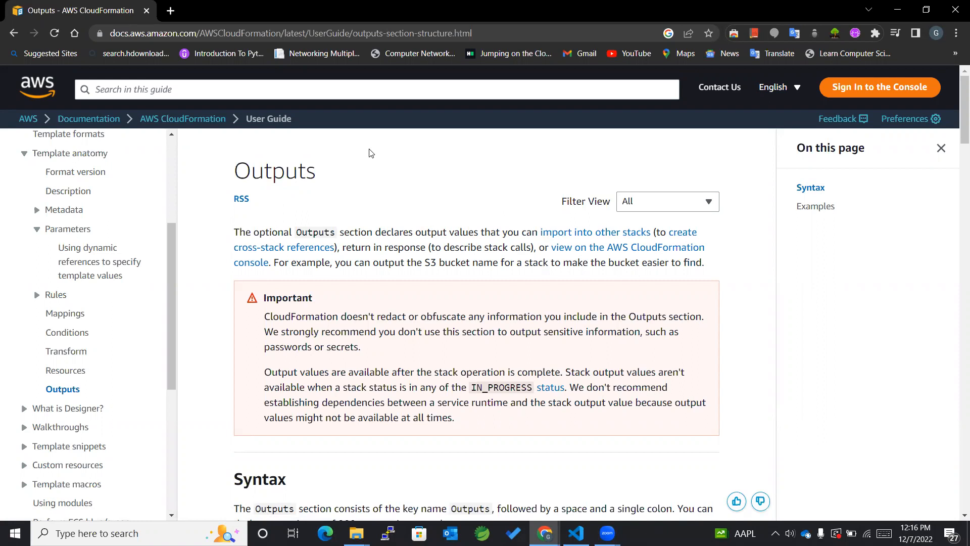
mouse_move(410, 181)
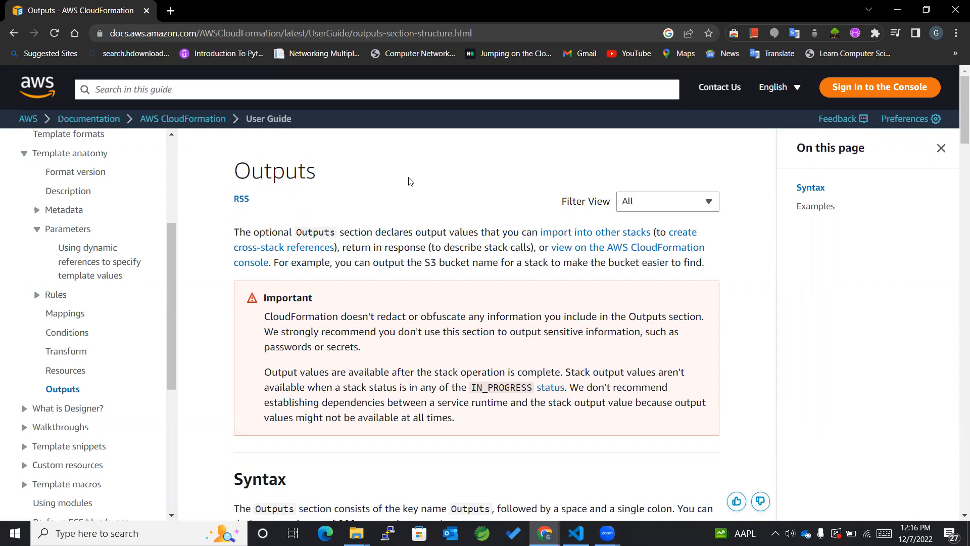
mouse_move(535, 150)
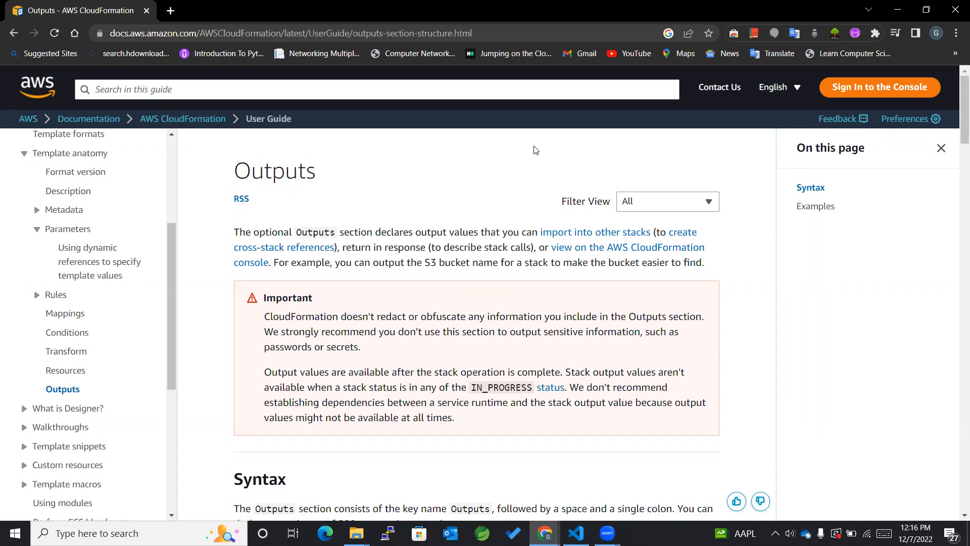
mouse_move(527, 186)
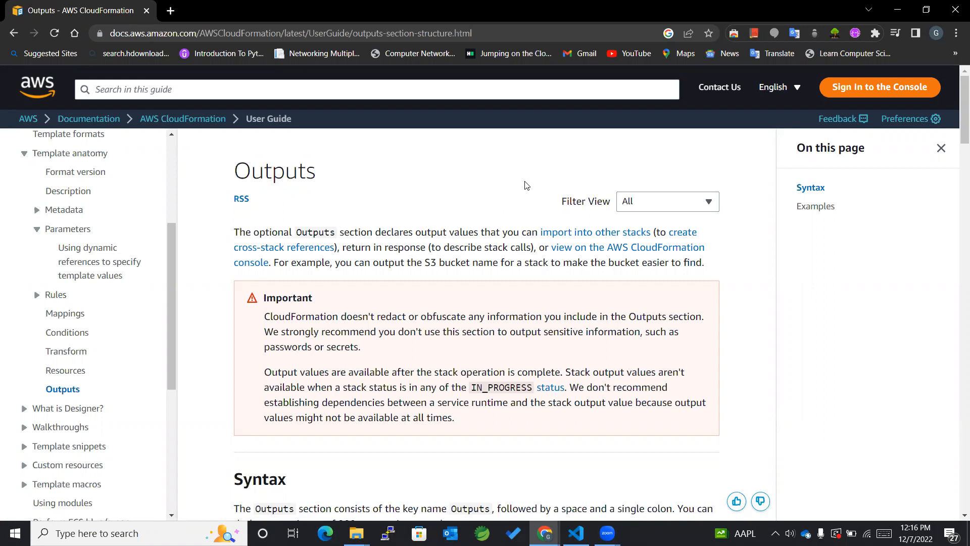
double_click(292, 172)
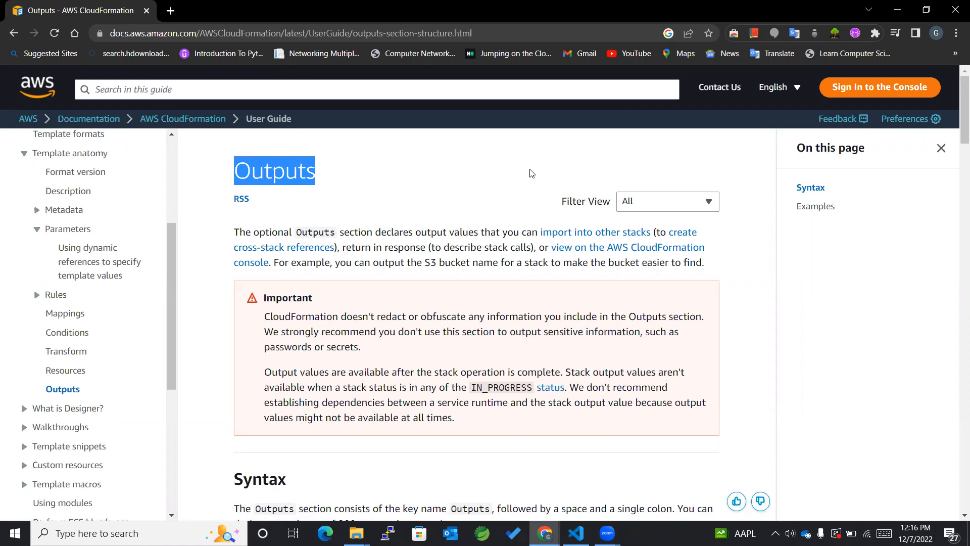
mouse_move(621, 157)
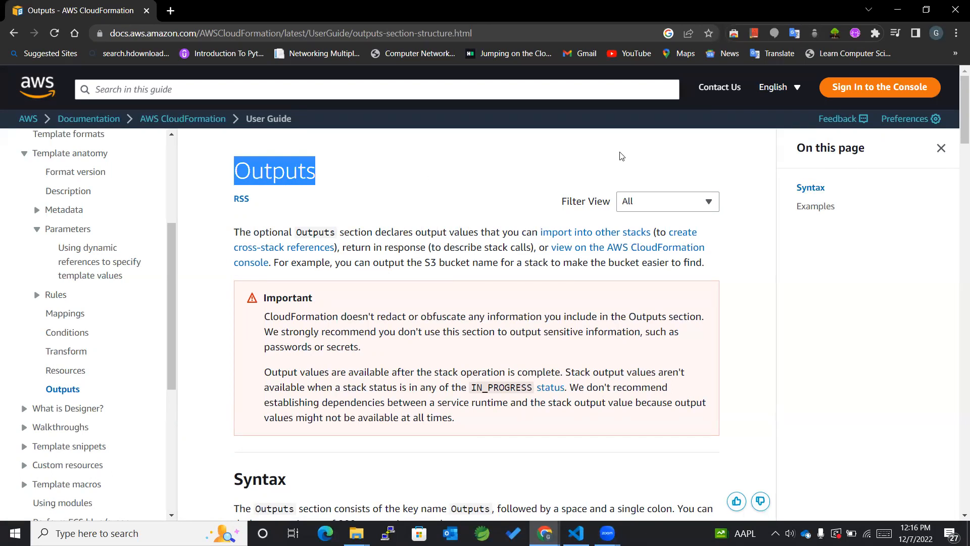
mouse_move(445, 190)
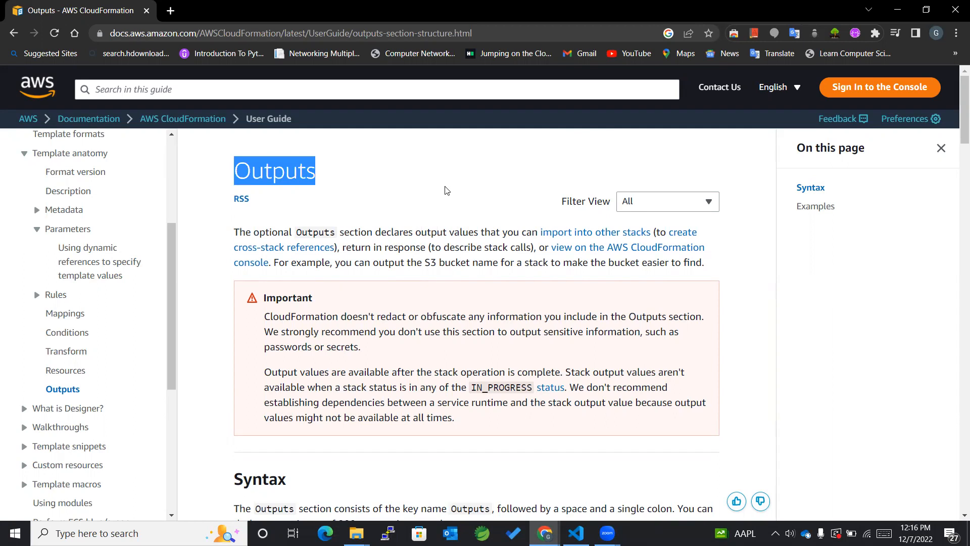
click(413, 207)
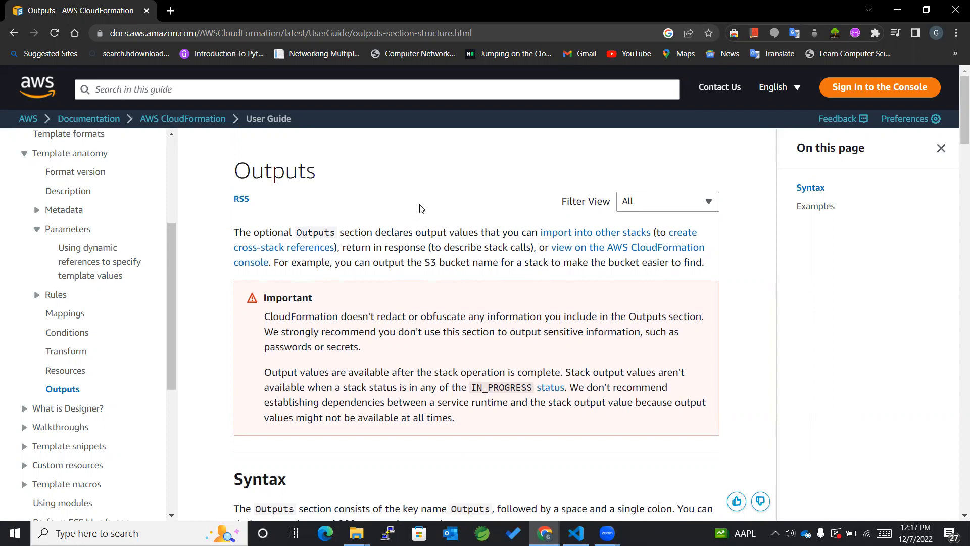
mouse_move(480, 220)
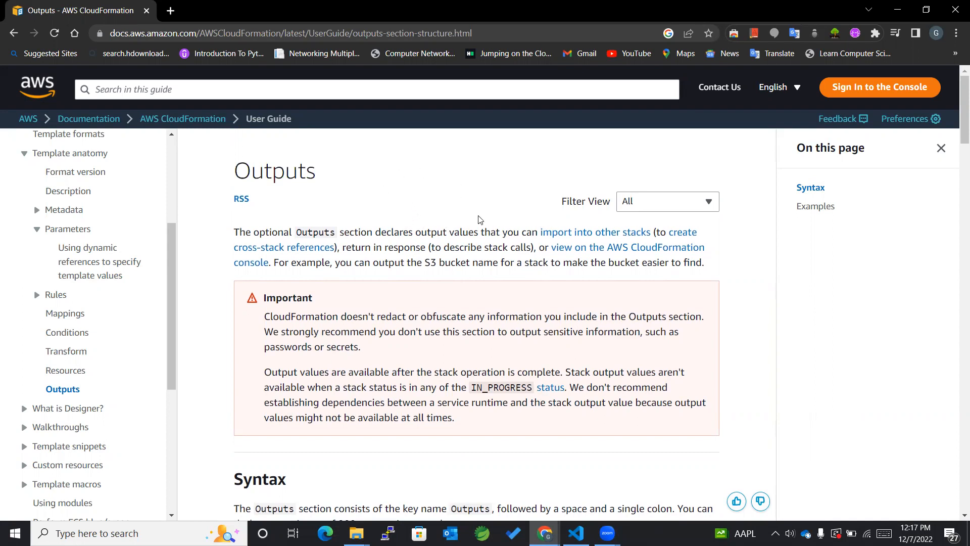
mouse_move(581, 172)
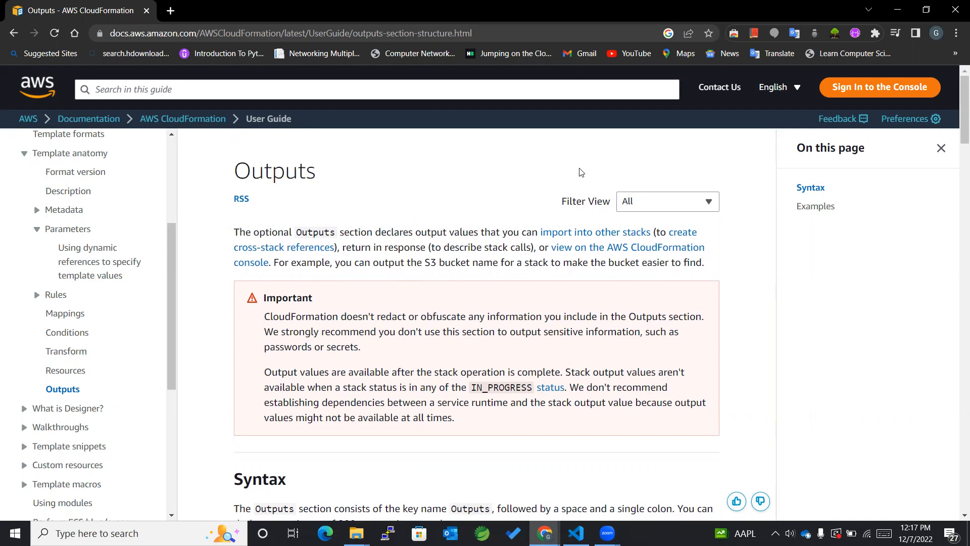
mouse_move(578, 156)
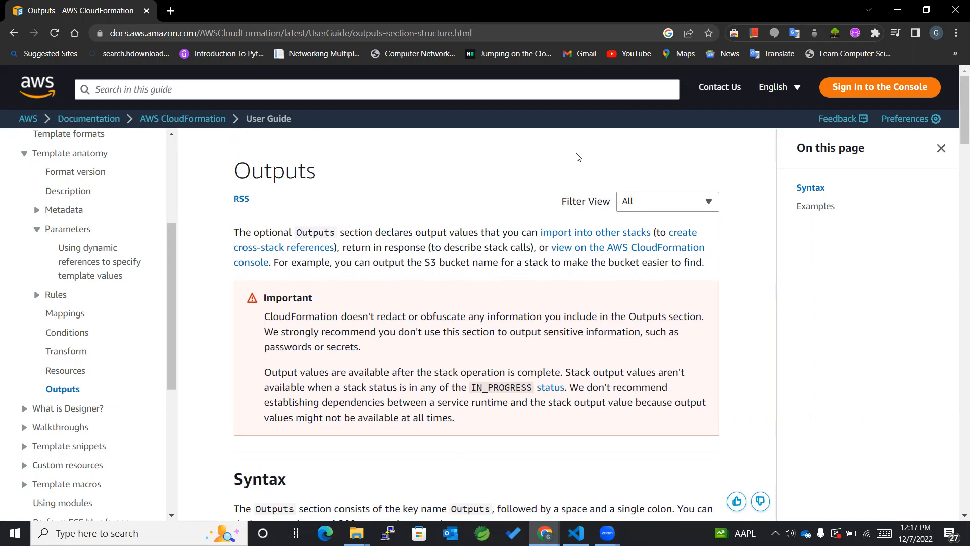
mouse_move(585, 159)
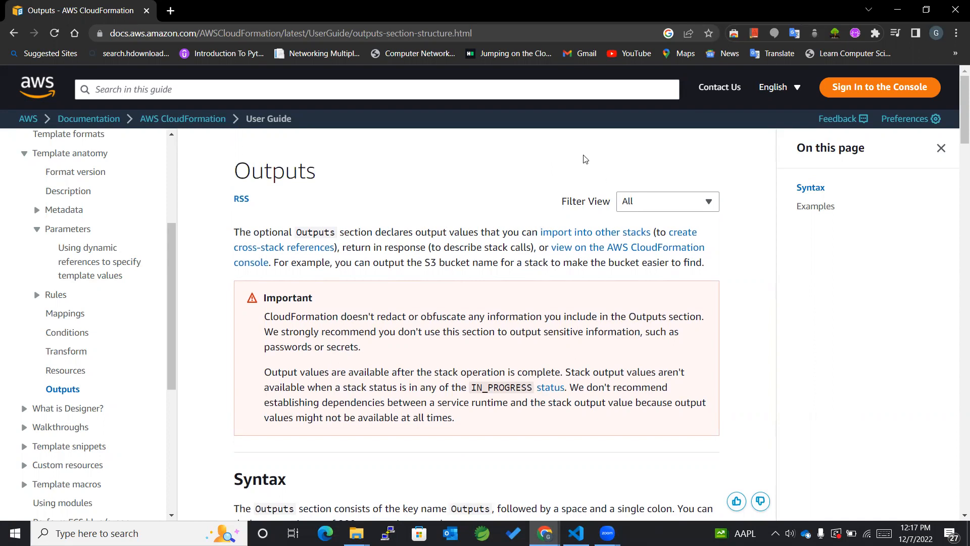
mouse_move(589, 166)
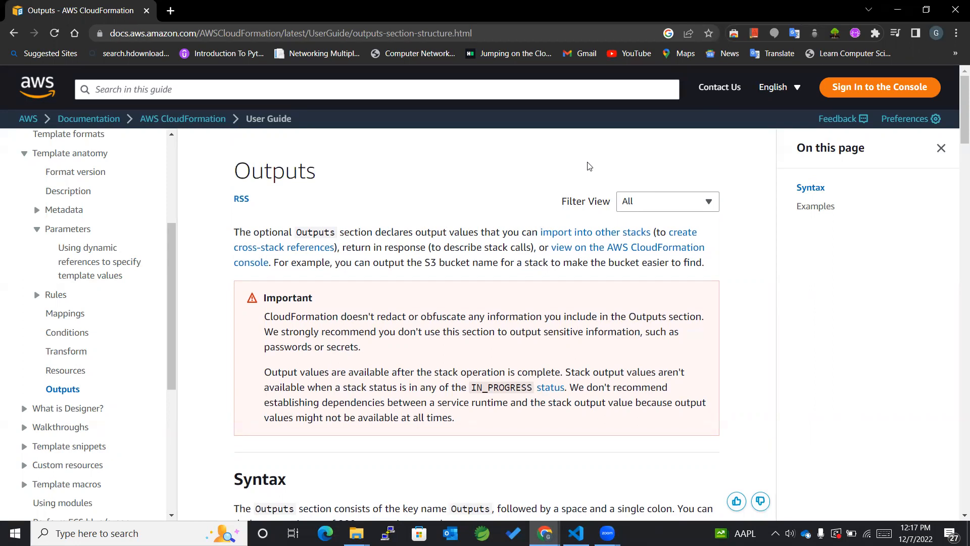
mouse_move(628, 181)
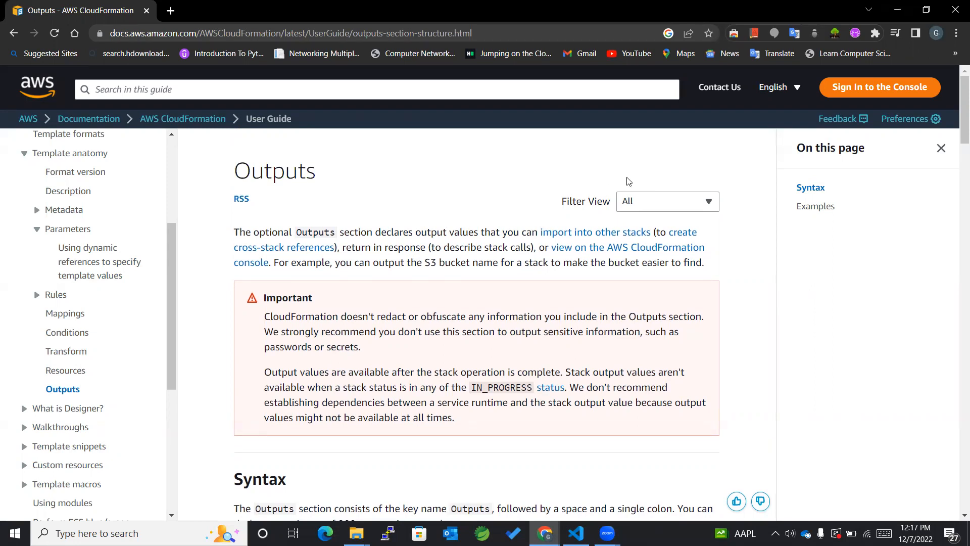
mouse_move(483, 201)
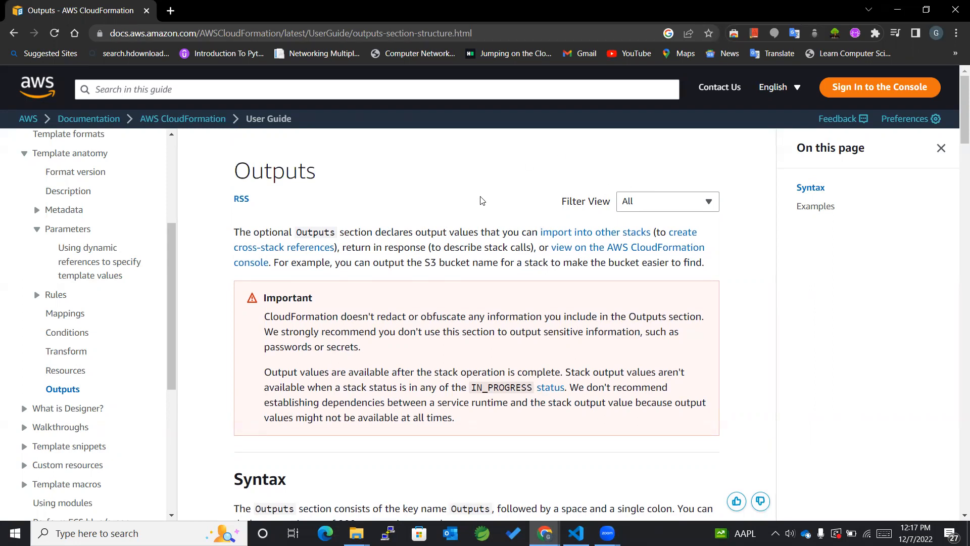
mouse_move(431, 157)
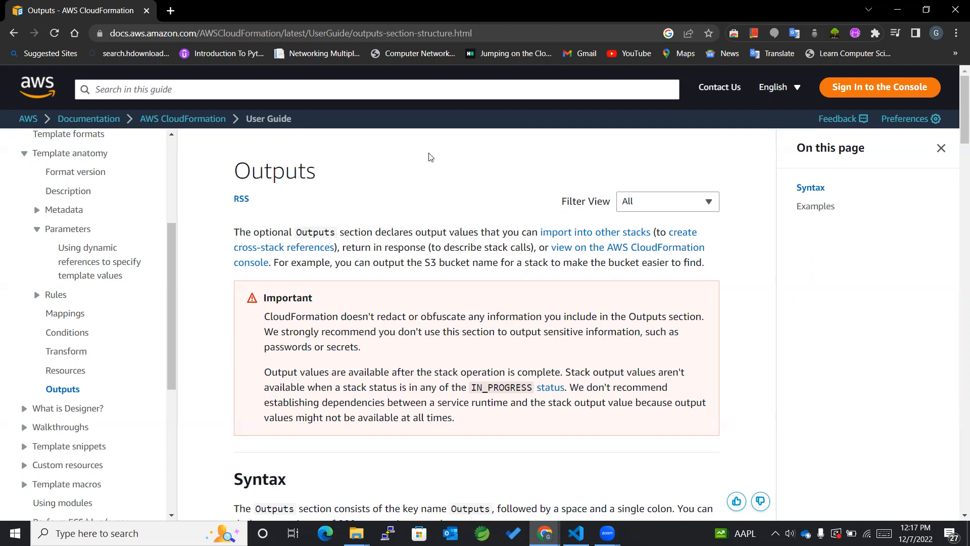
mouse_move(402, 217)
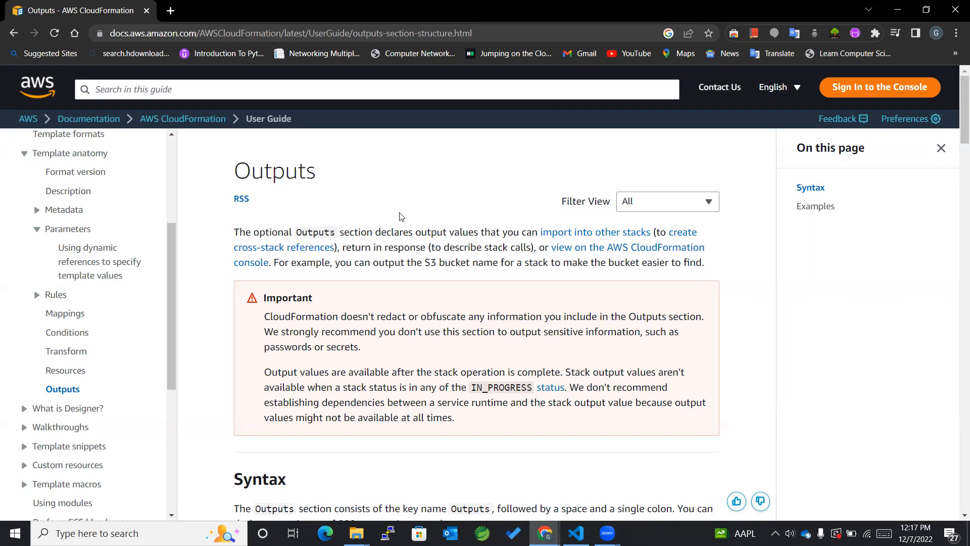
double_click(289, 170)
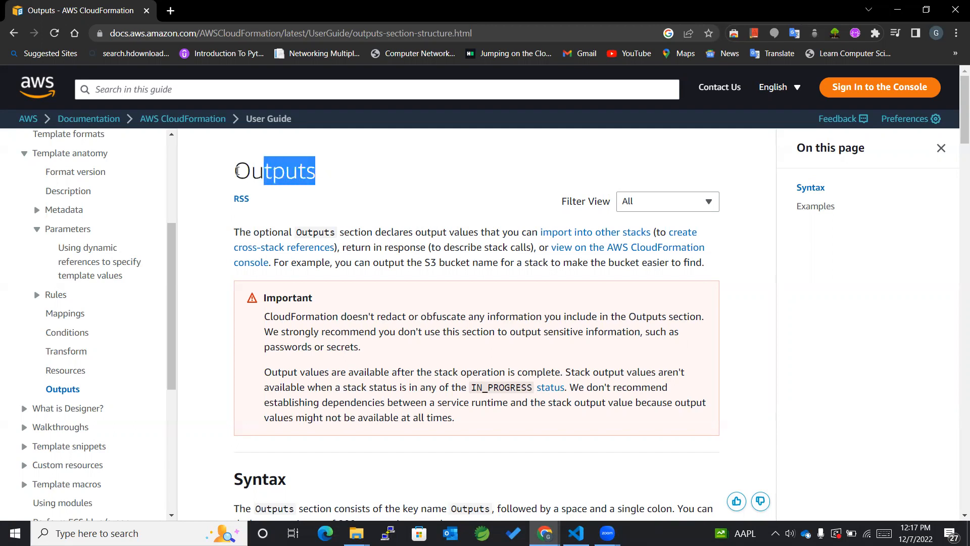
click(374, 201)
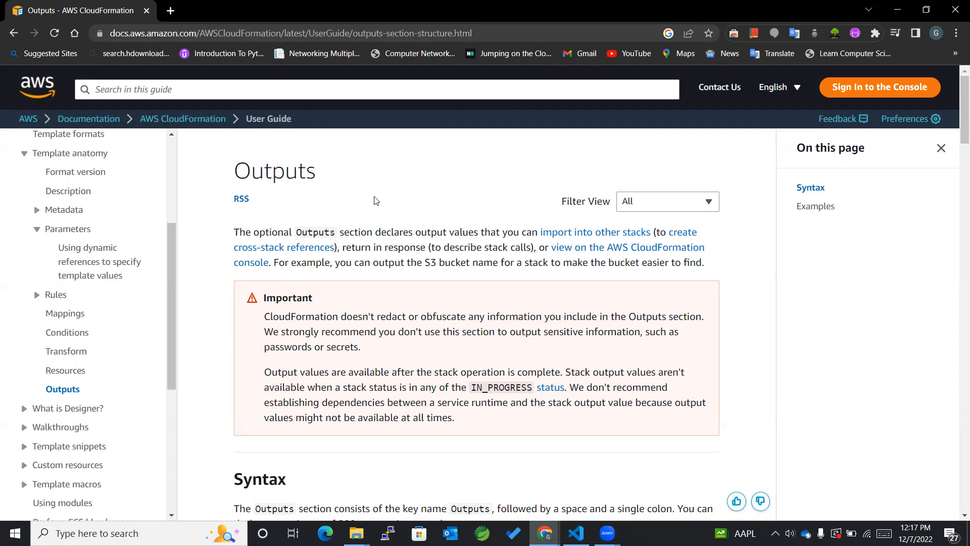
double_click(275, 171)
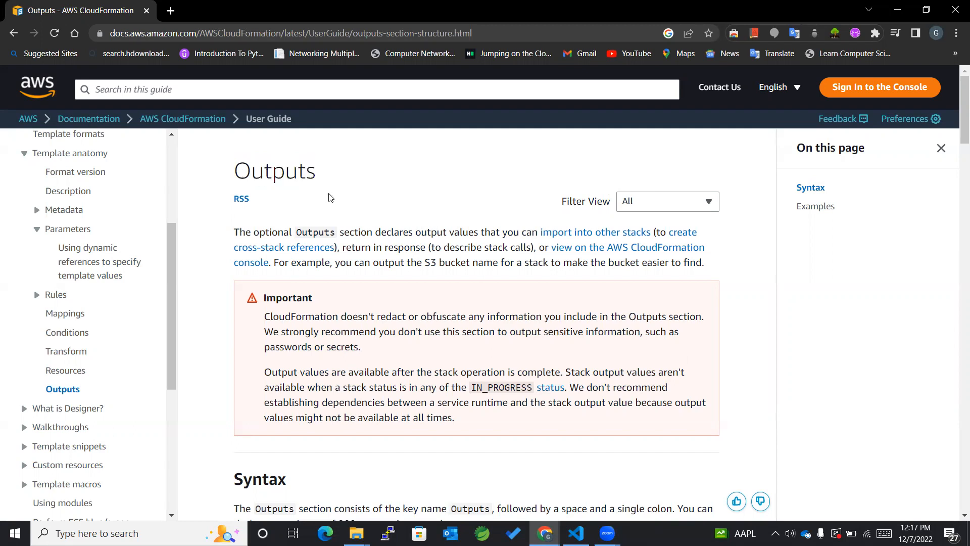
mouse_move(396, 170)
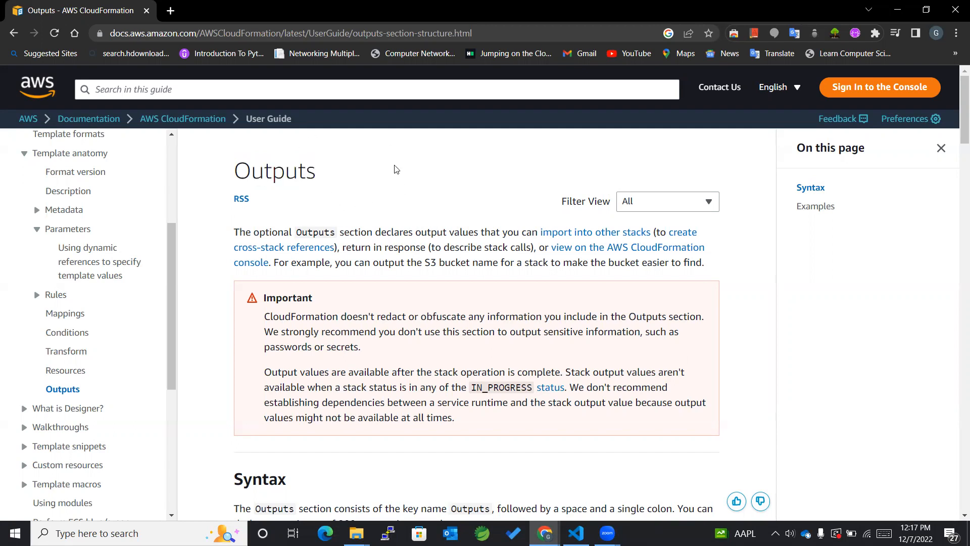
mouse_move(396, 190)
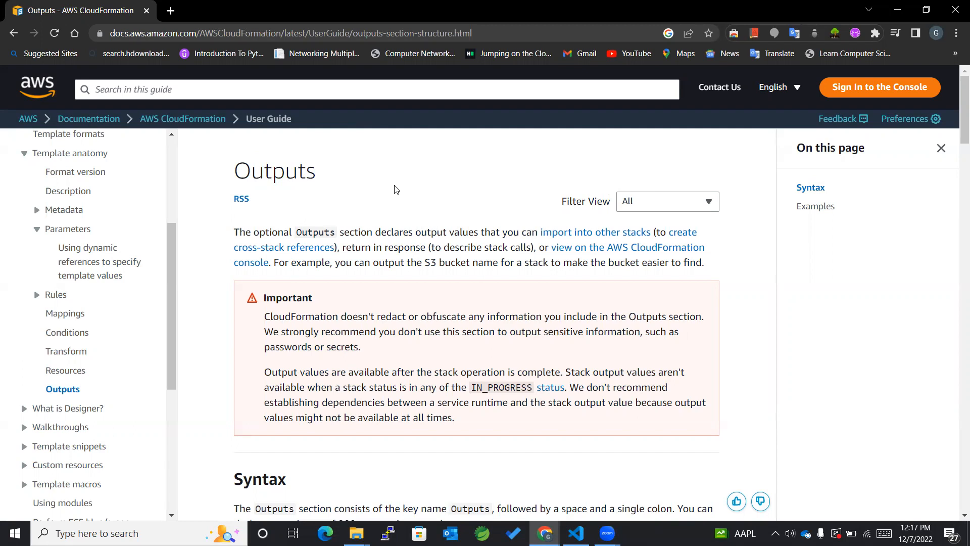
mouse_move(400, 204)
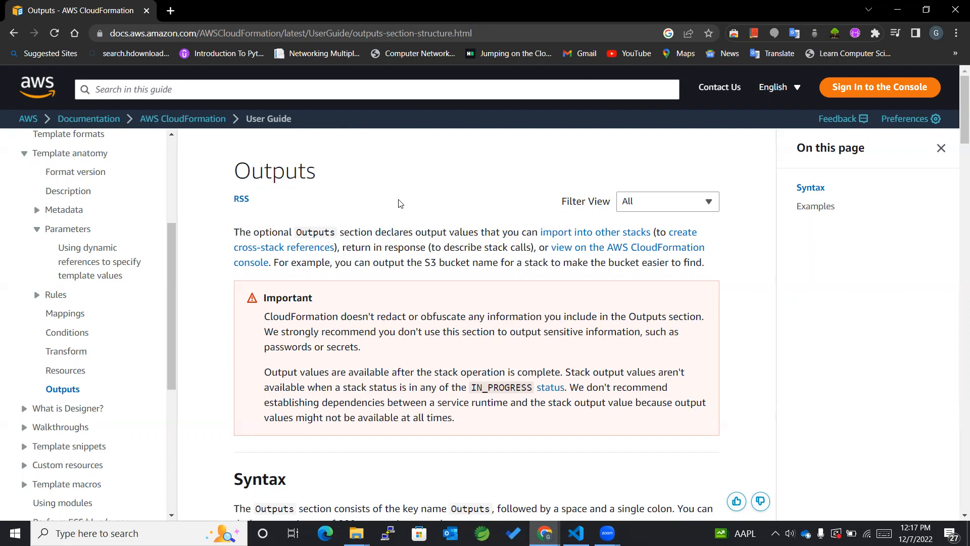
mouse_move(402, 284)
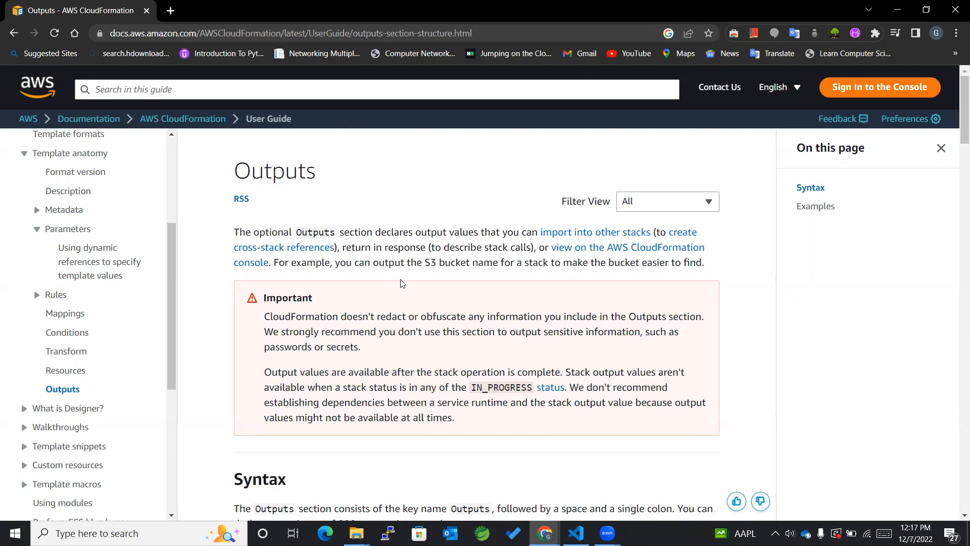
mouse_move(417, 248)
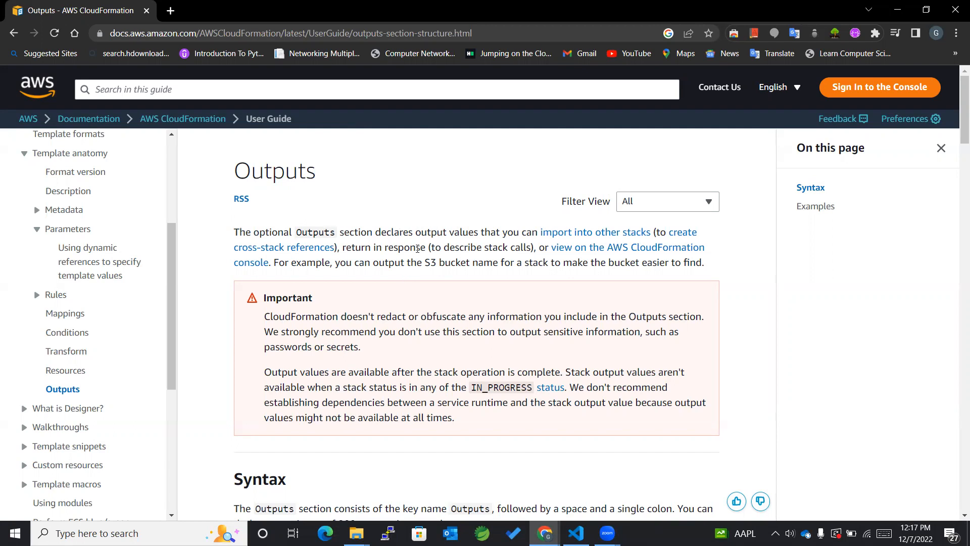
mouse_move(448, 176)
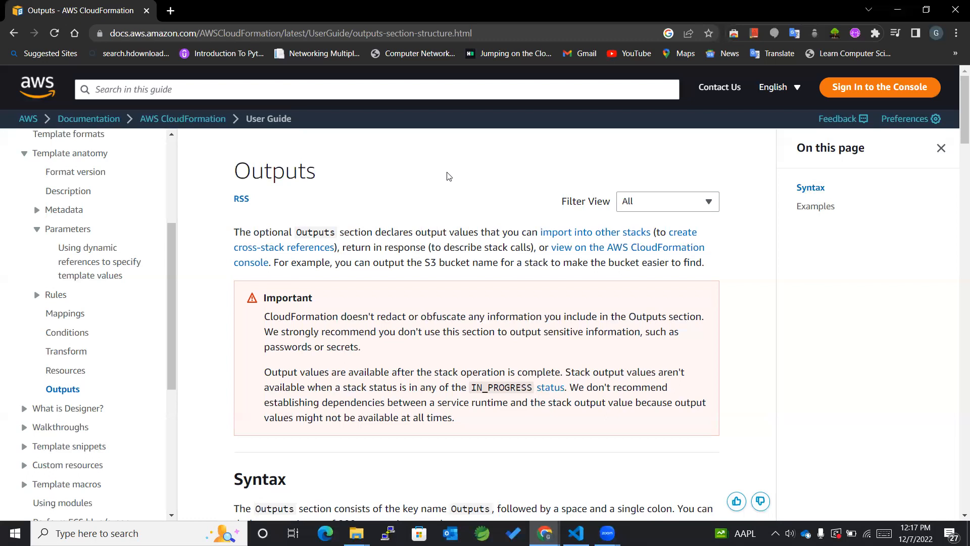
mouse_move(397, 181)
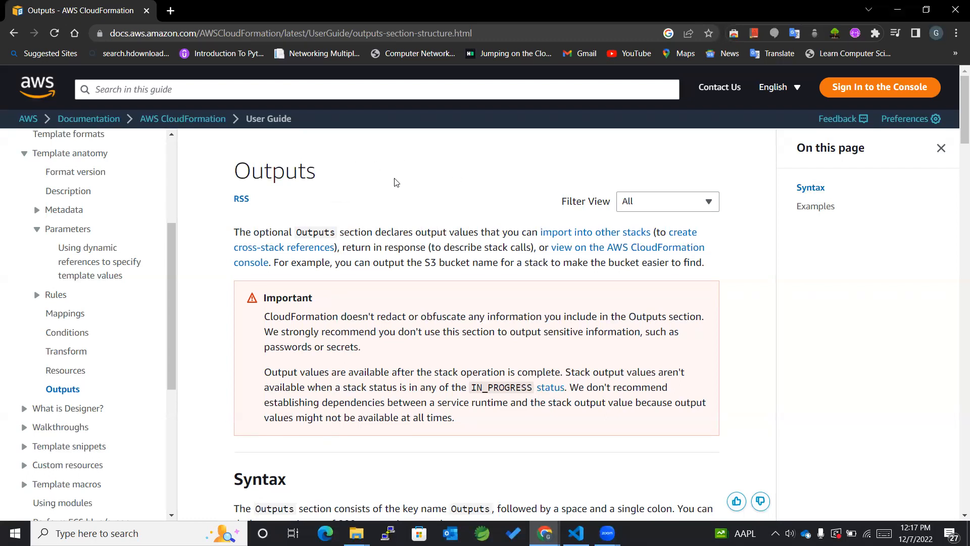
Scroll to the Syntax section and emphasise the 'Outputs' key name.
scroll(down, 3)
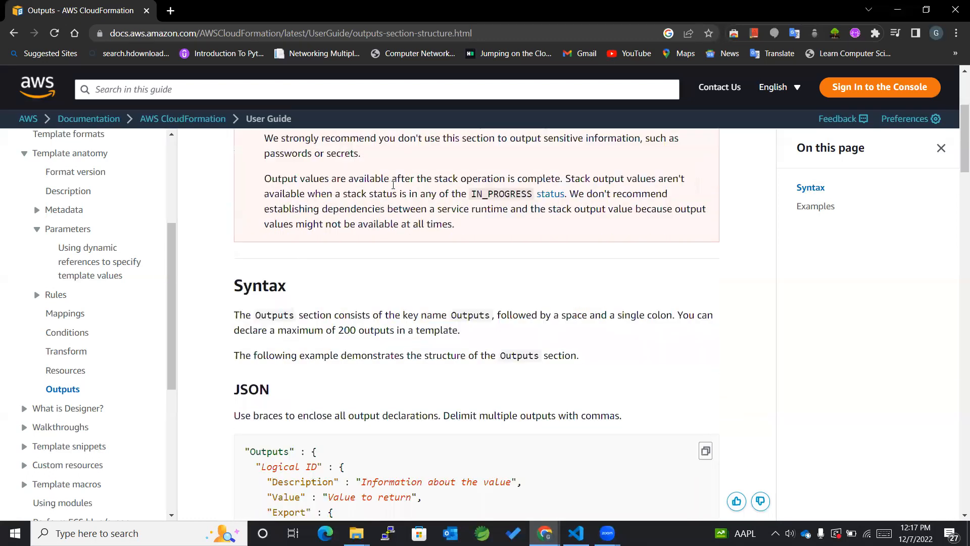
scroll(down, 3)
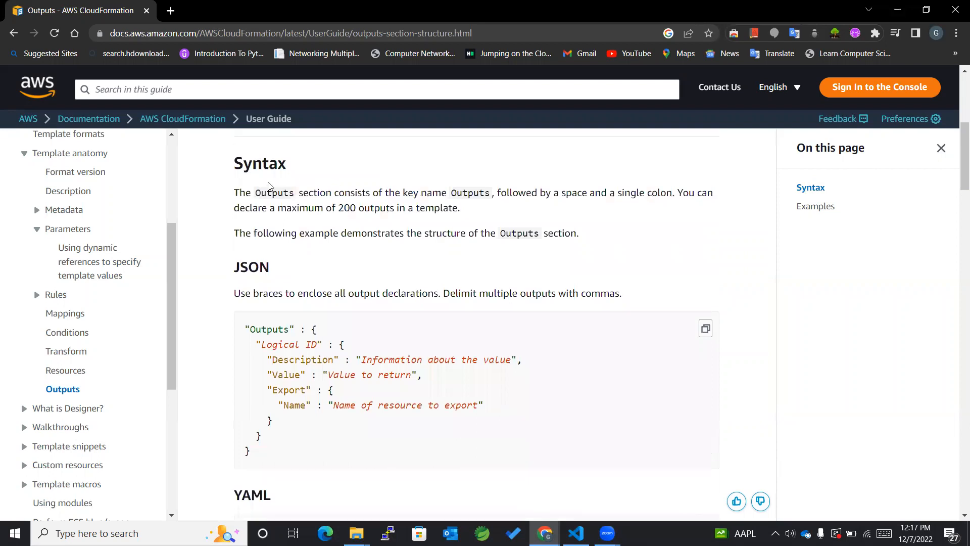
mouse_move(410, 180)
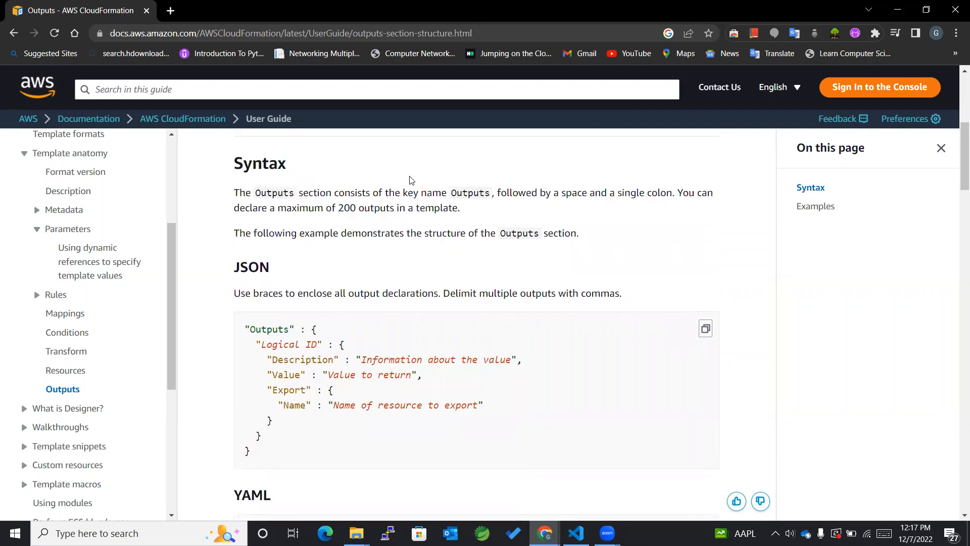
double_click(276, 193)
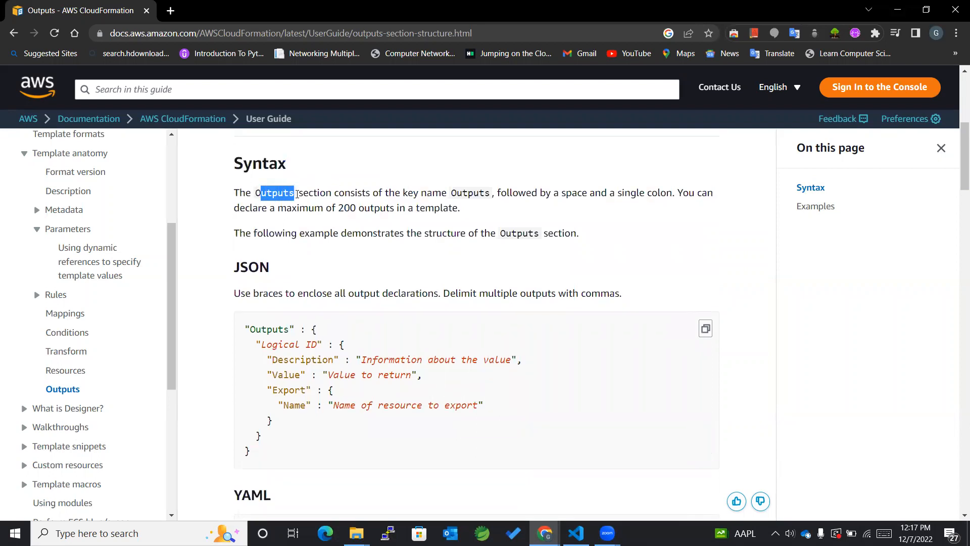
mouse_move(451, 198)
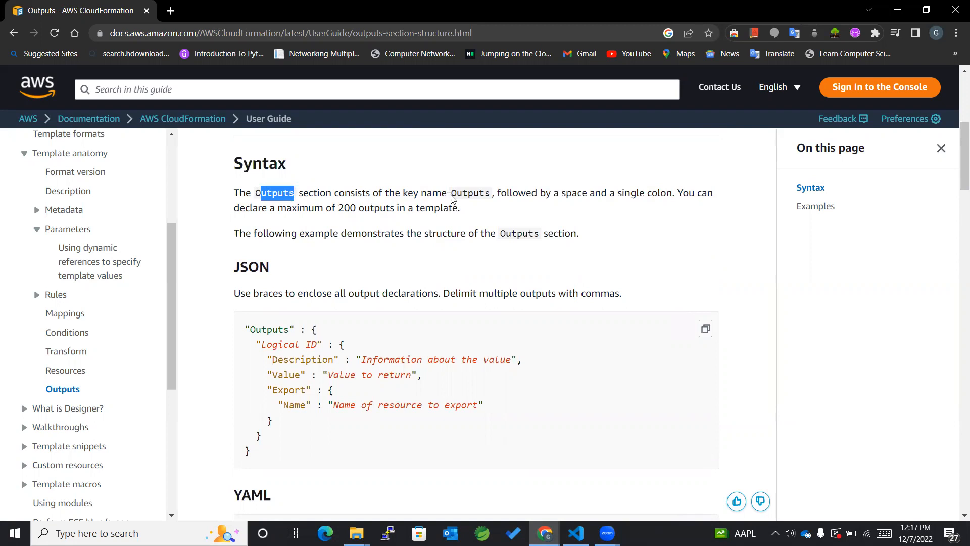
double_click(470, 192)
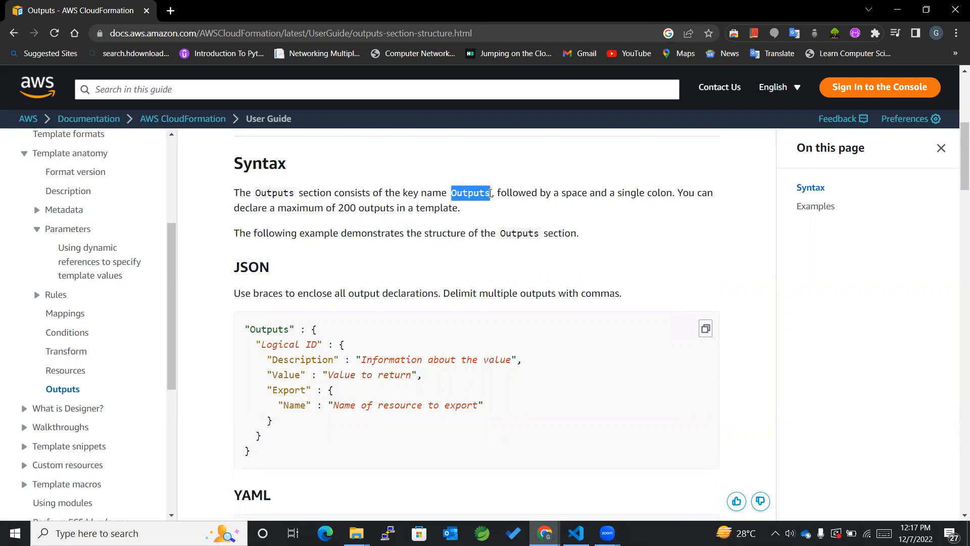
mouse_move(534, 172)
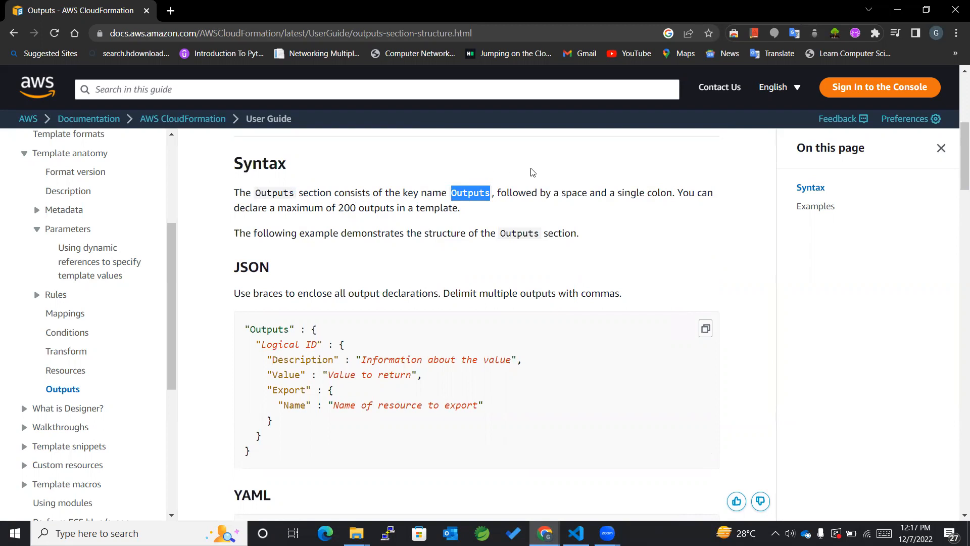
click(322, 190)
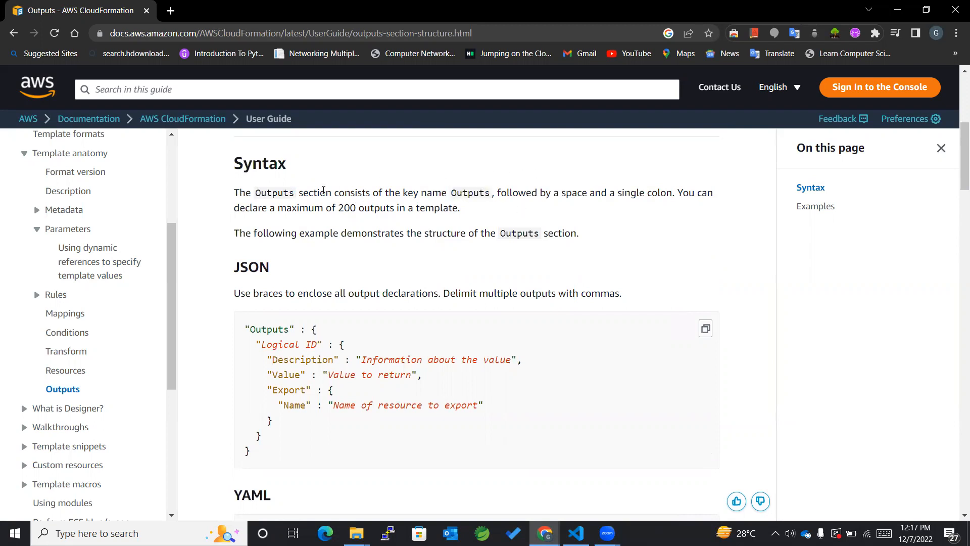
mouse_move(591, 206)
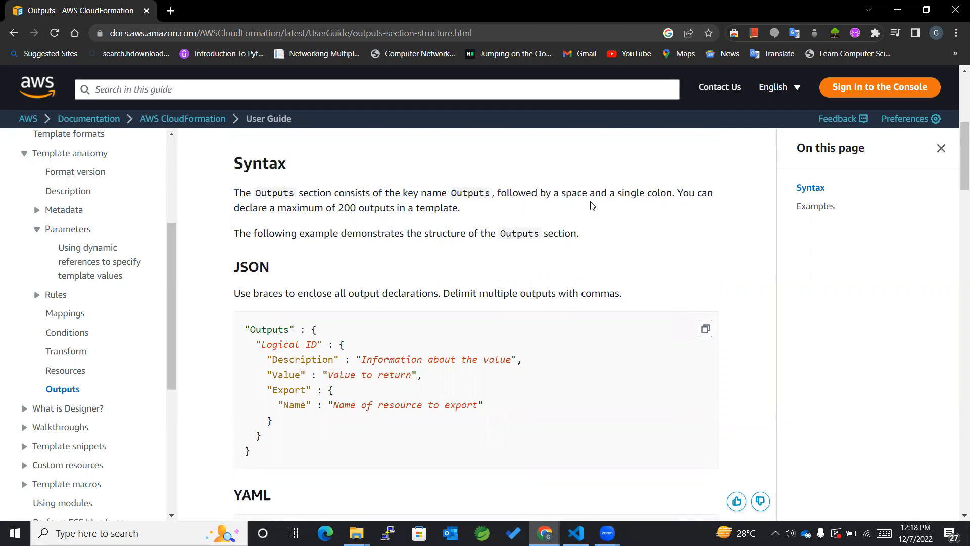
mouse_move(308, 323)
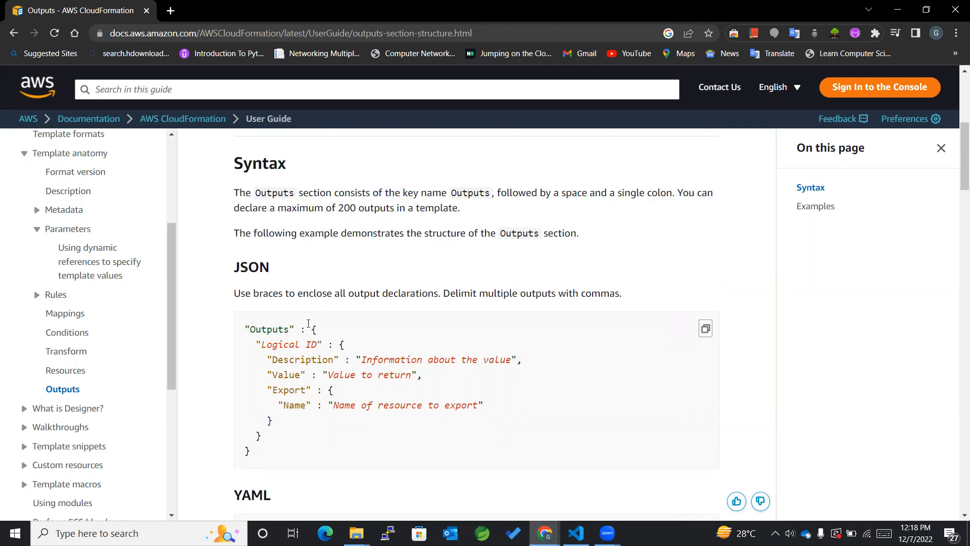
Bring the JSON and YAML Outputs structure examples into view.
scroll(down, 3)
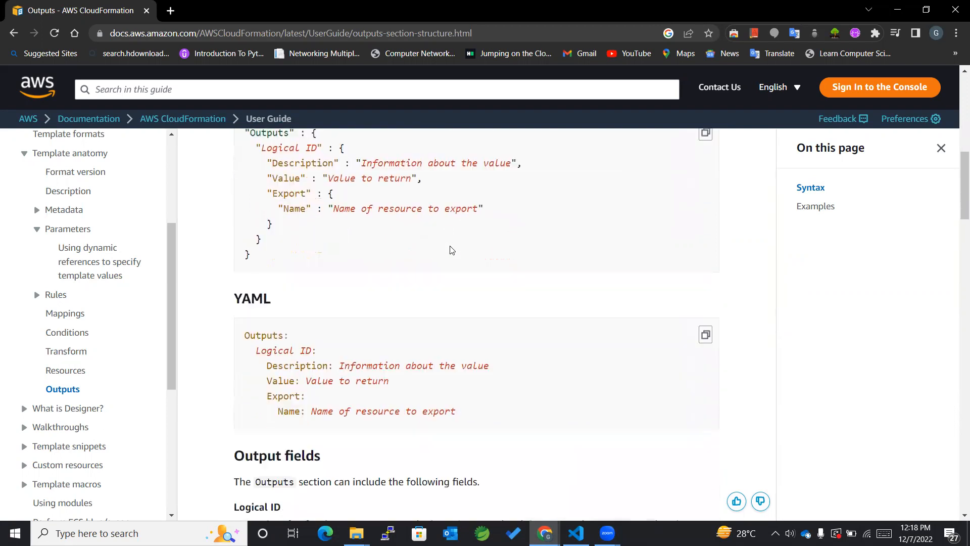
scroll(up, 3)
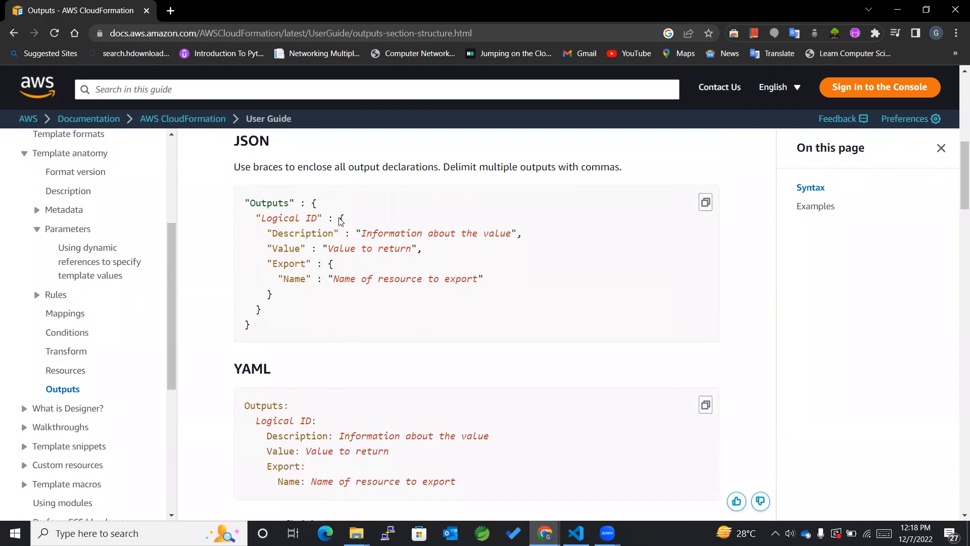
scroll(up, 3)
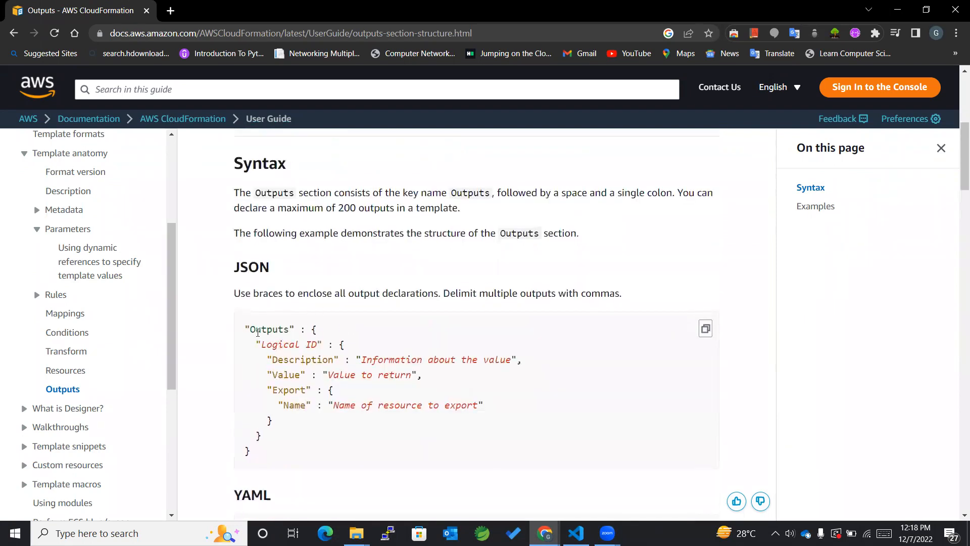
scroll(down, 3)
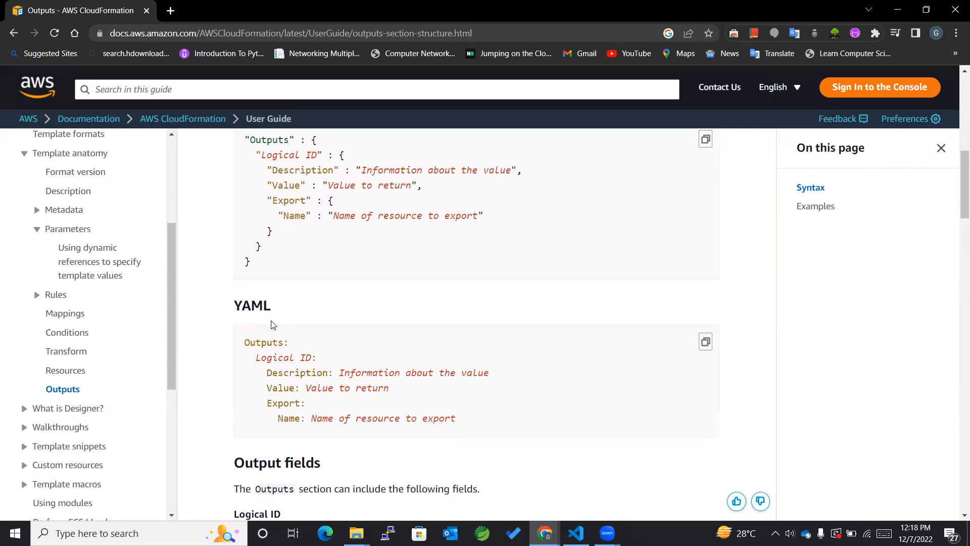
mouse_move(245, 344)
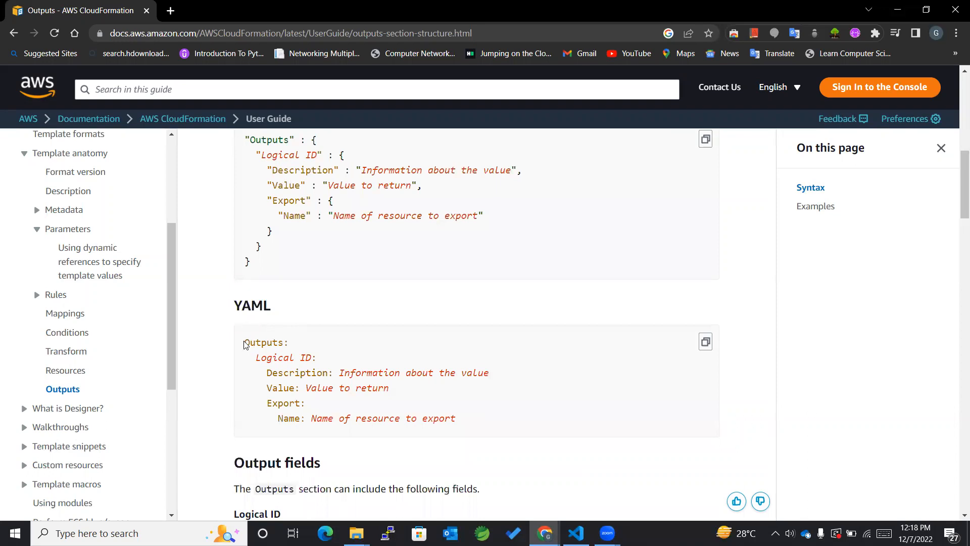
mouse_move(405, 350)
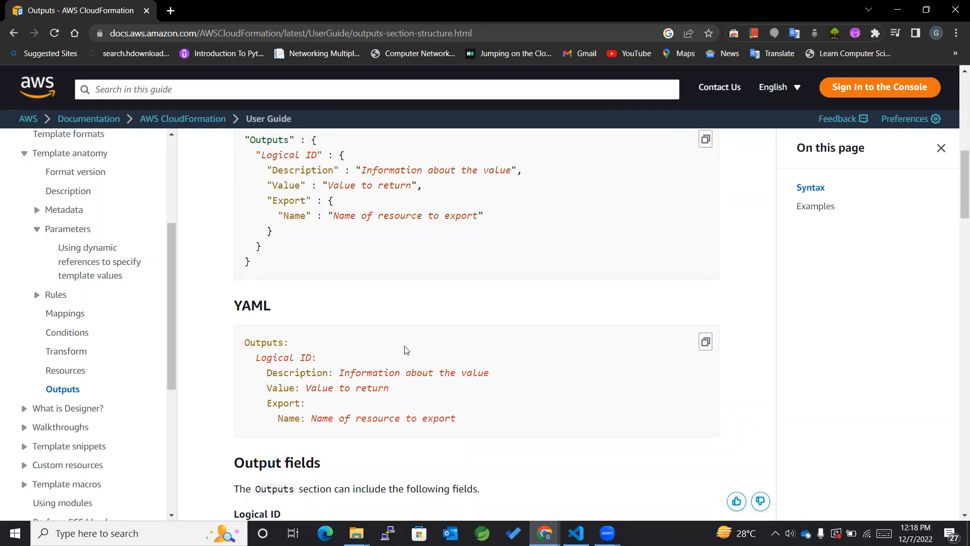
scroll(up, 3)
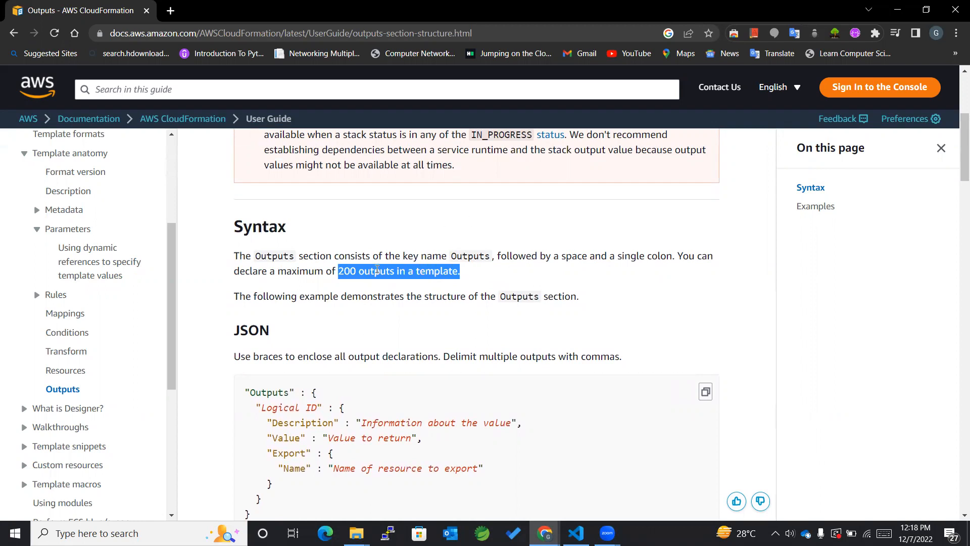
scroll(down, 3)
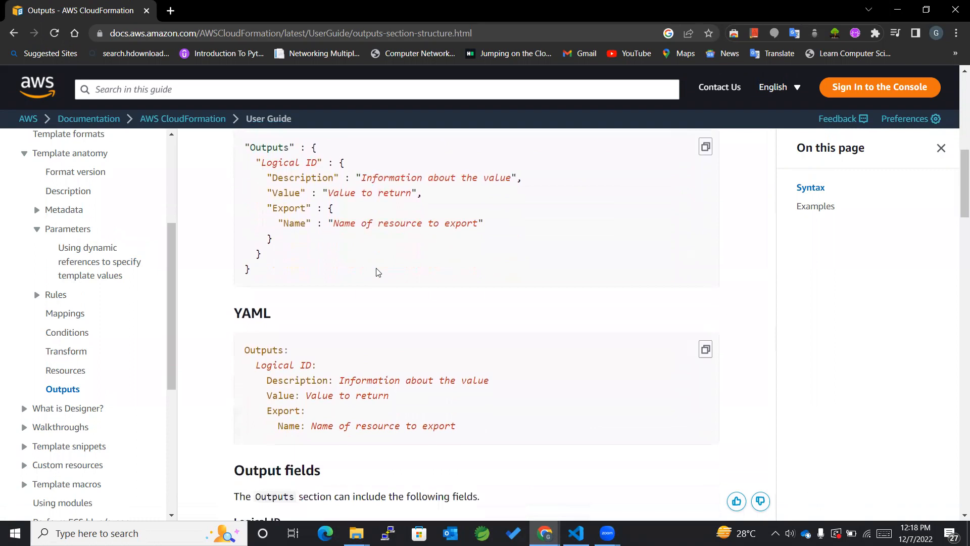
scroll(down, 3)
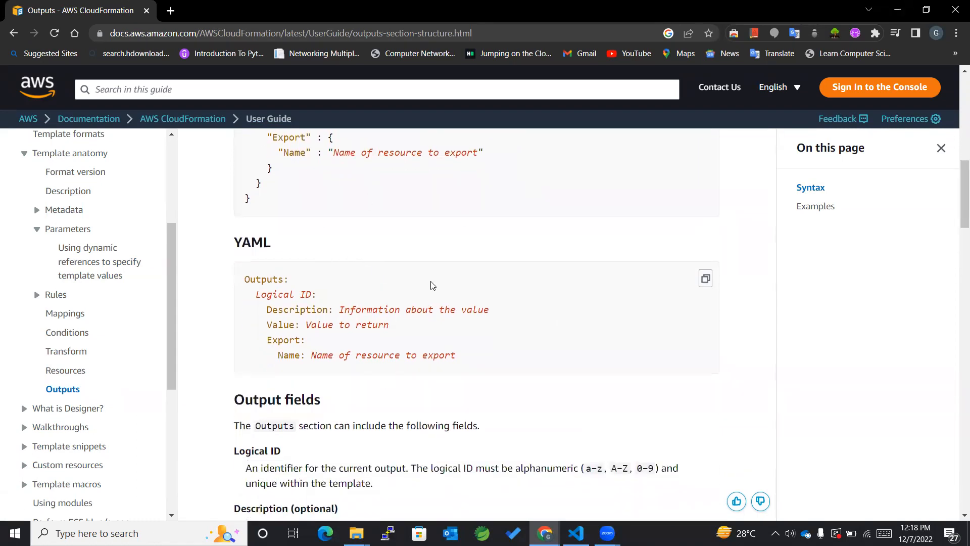
scroll(down, 3)
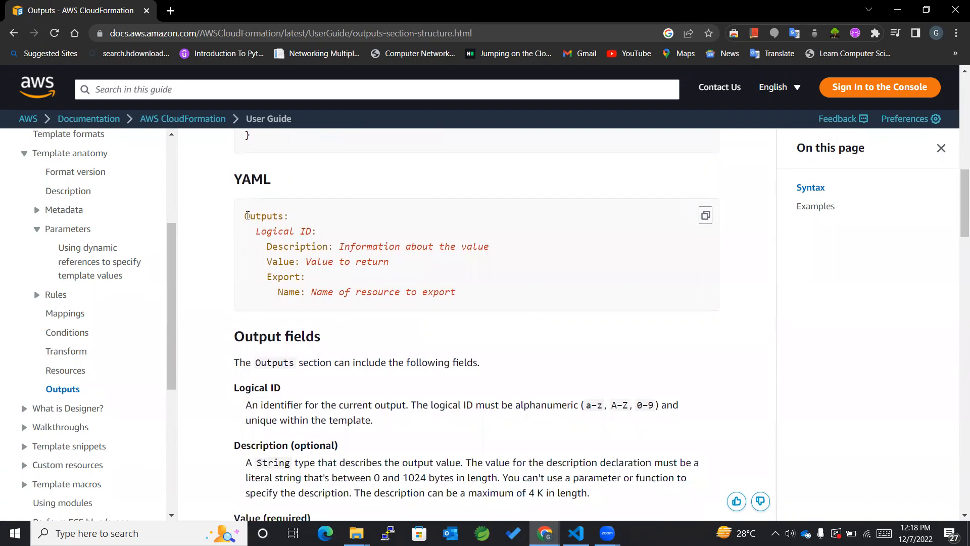
double_click(265, 215)
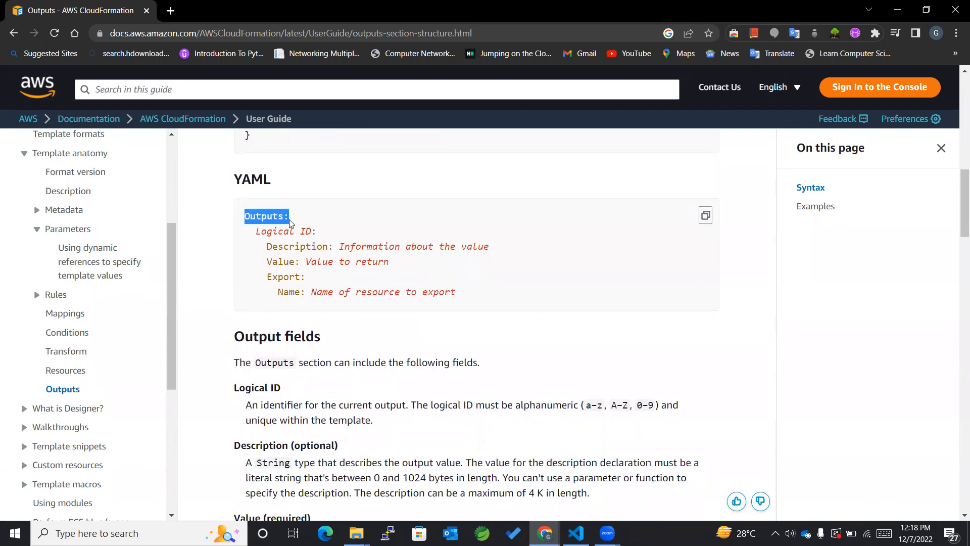
mouse_move(295, 237)
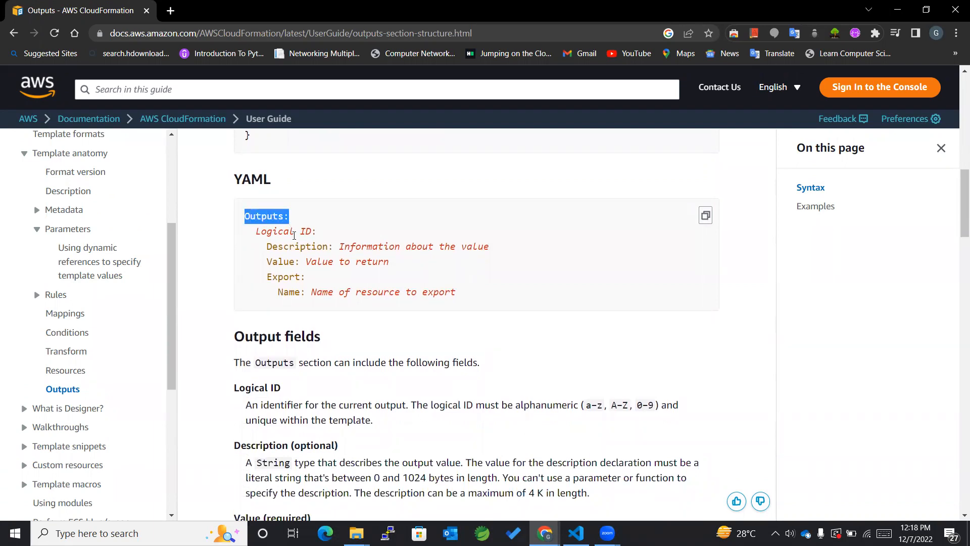
double_click(272, 231)
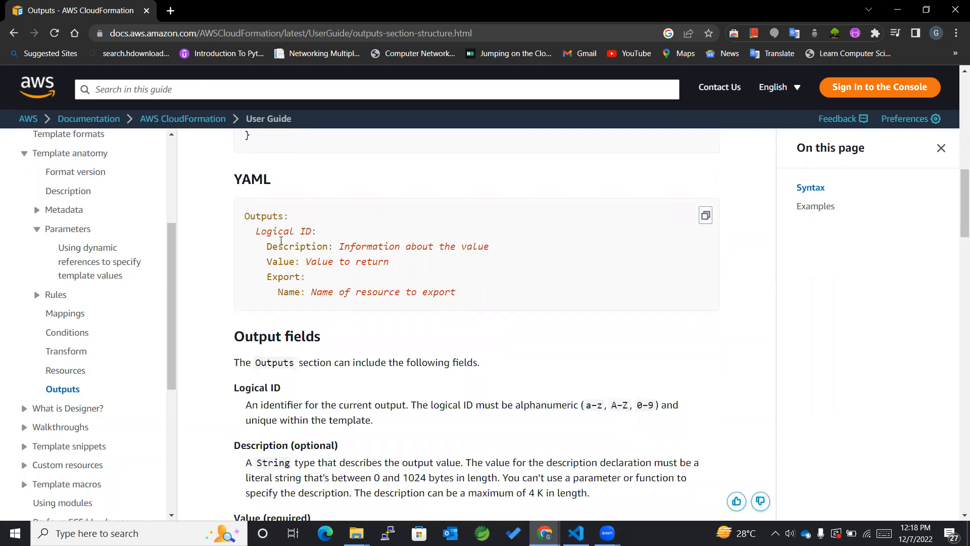
double_click(286, 246)
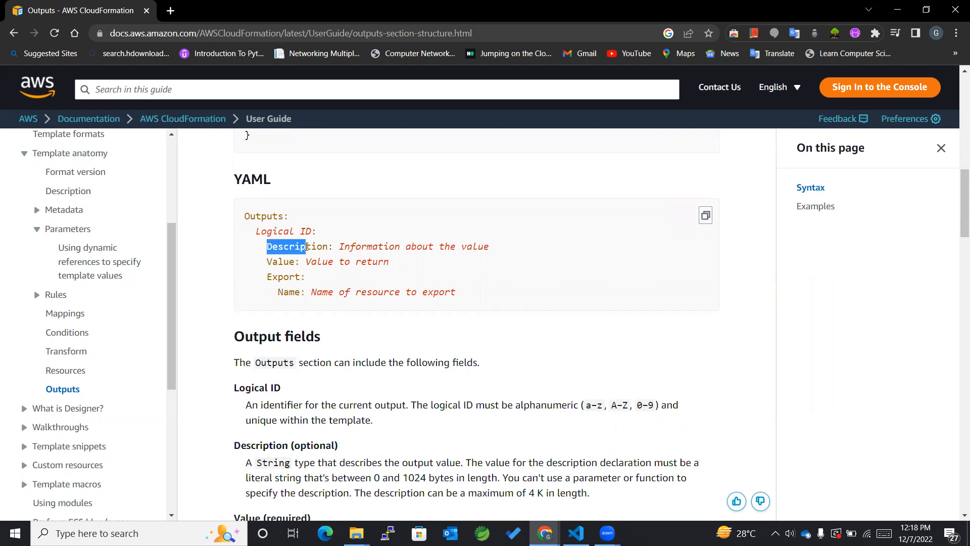
double_click(297, 246)
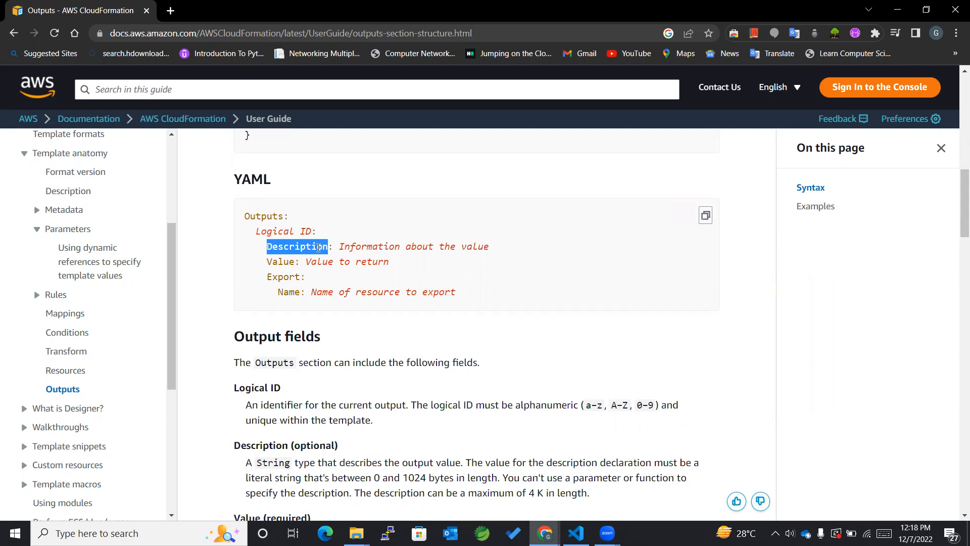
click(340, 246)
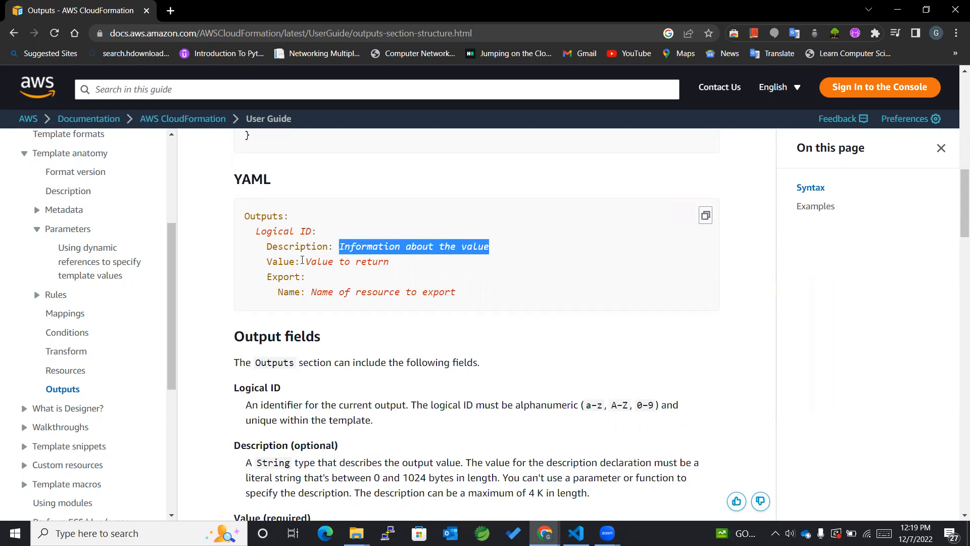
double_click(346, 262)
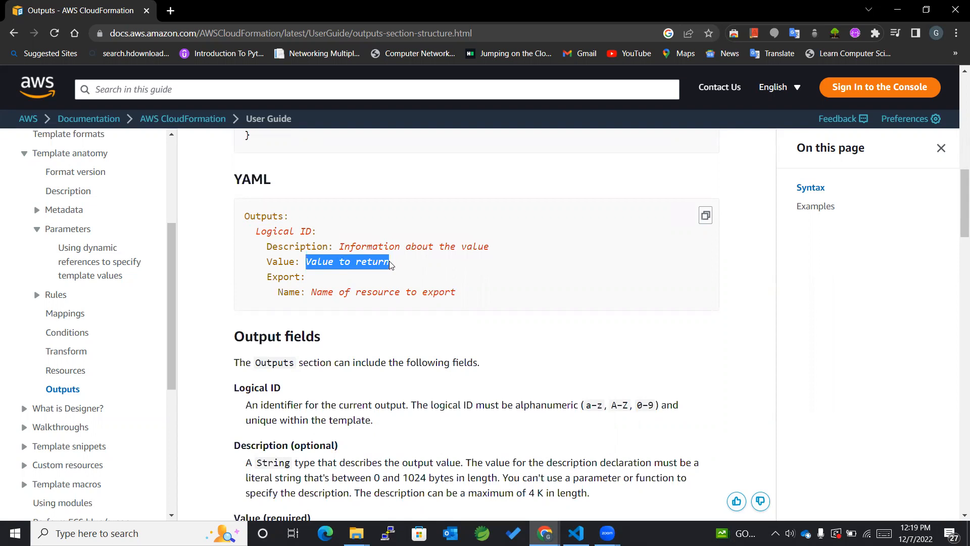
click(339, 245)
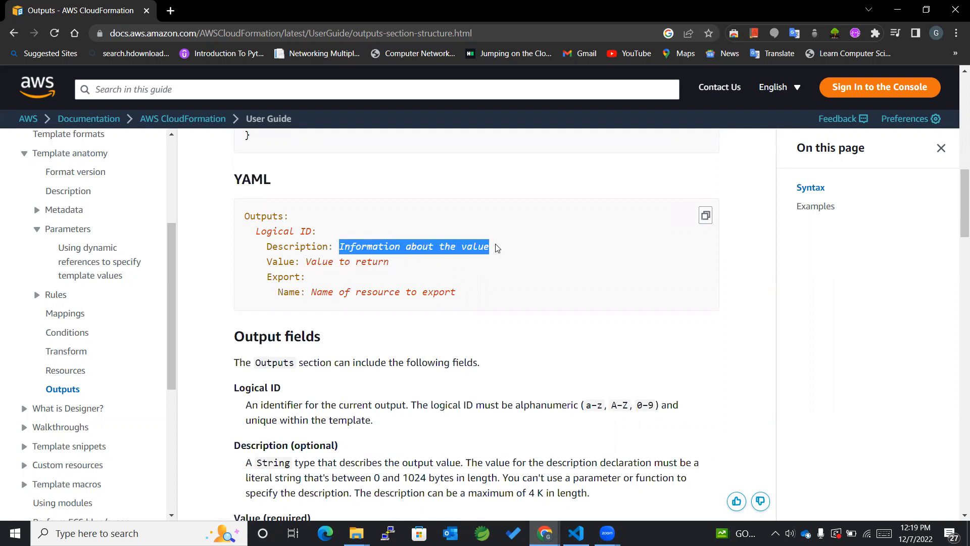
click(401, 246)
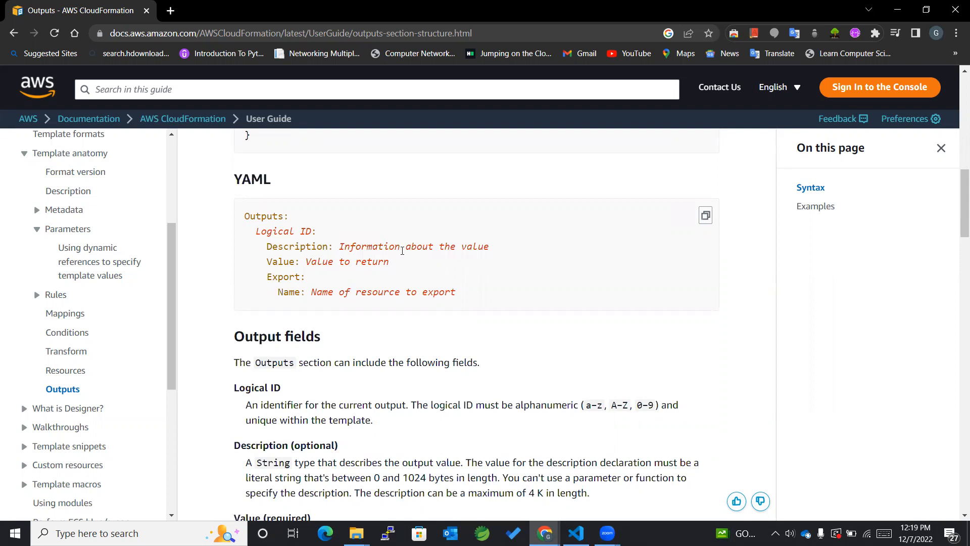
mouse_move(268, 275)
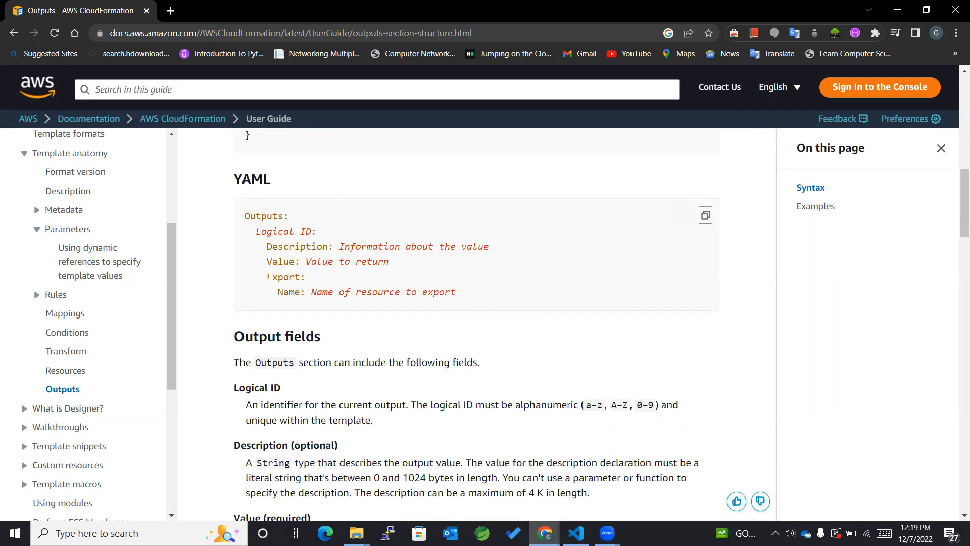
double_click(280, 261)
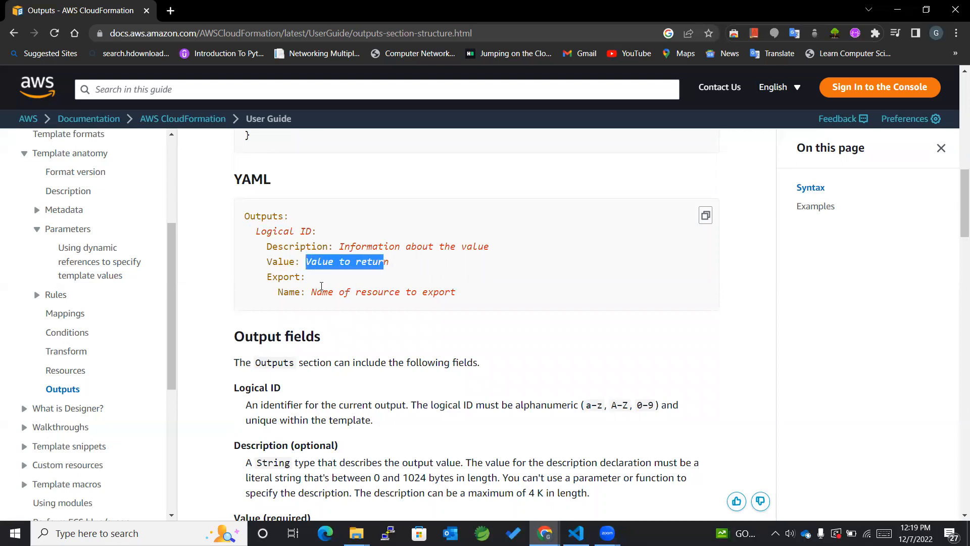
click(270, 238)
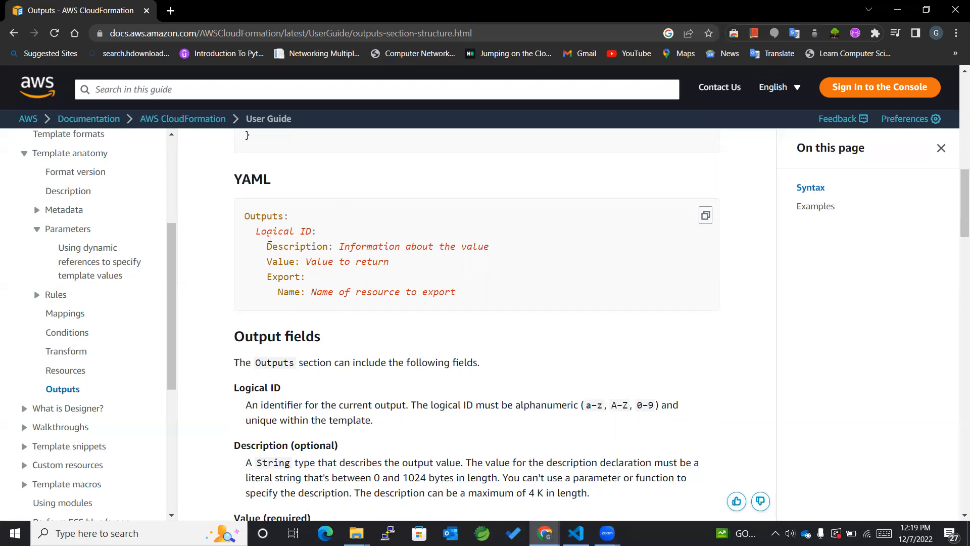
mouse_move(297, 237)
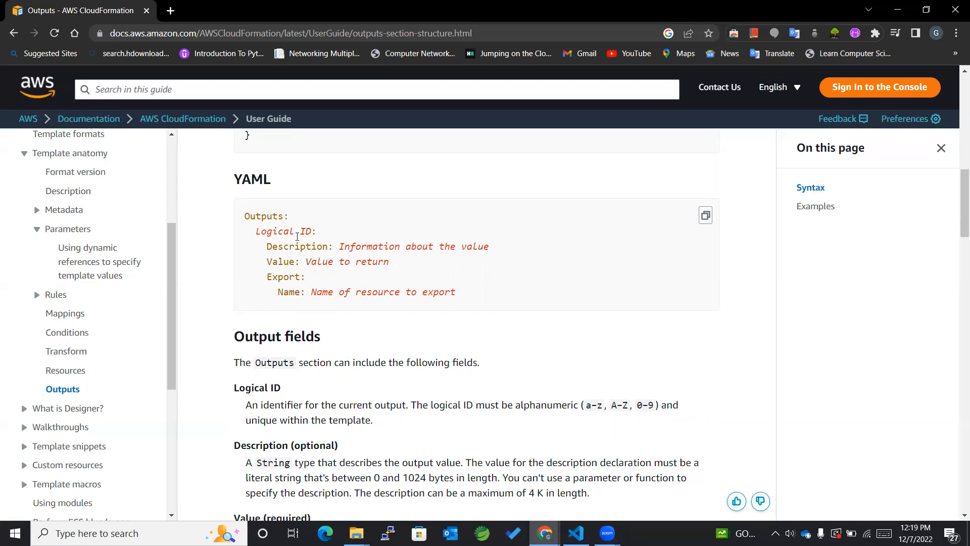
mouse_move(403, 228)
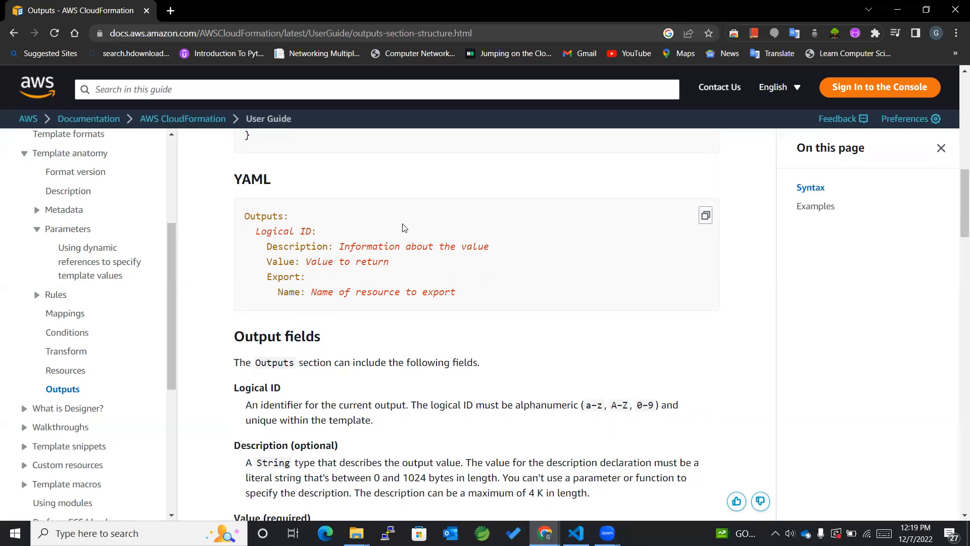
mouse_move(305, 265)
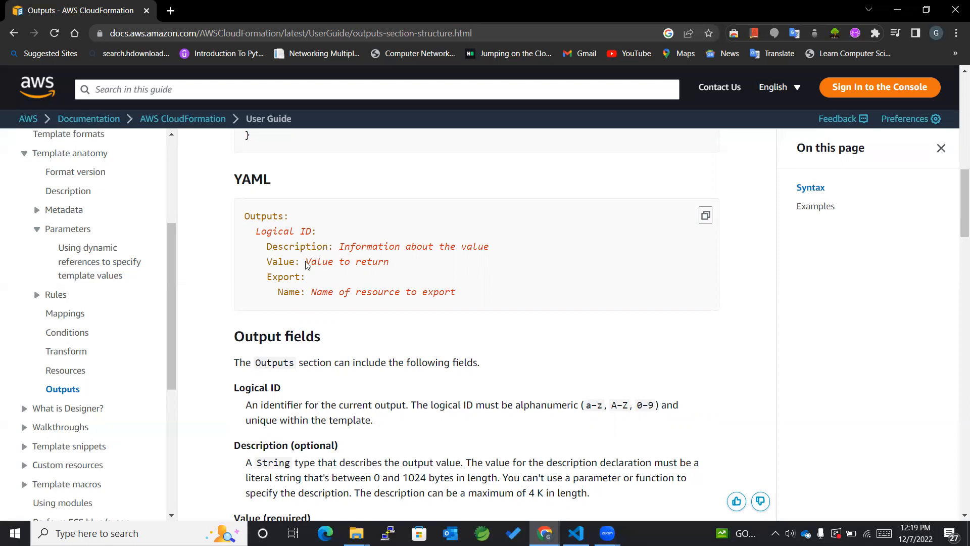
mouse_move(319, 212)
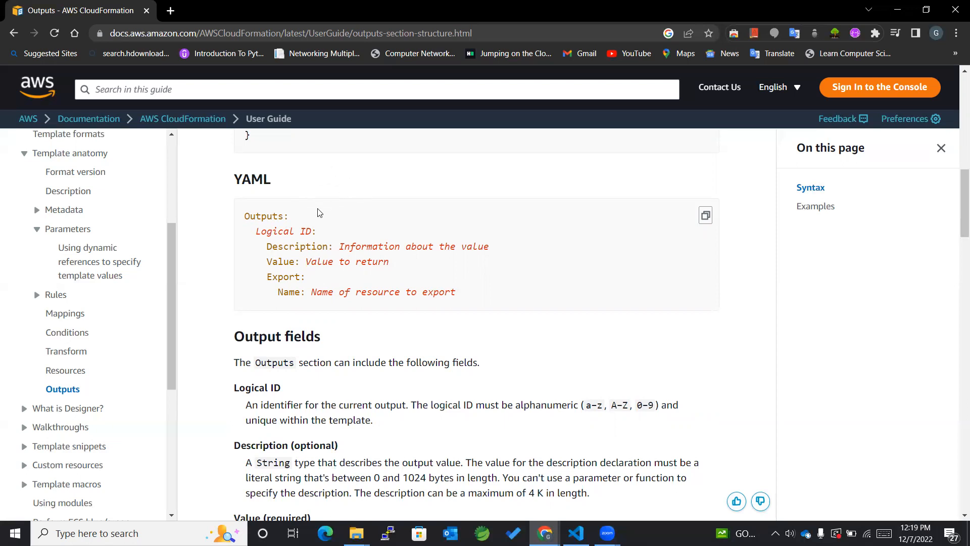
mouse_move(310, 260)
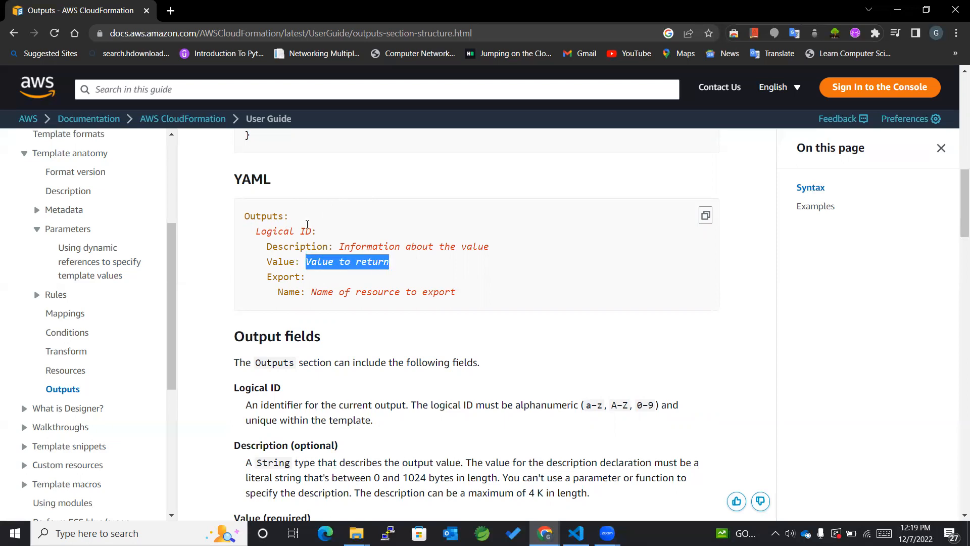
click(622, 191)
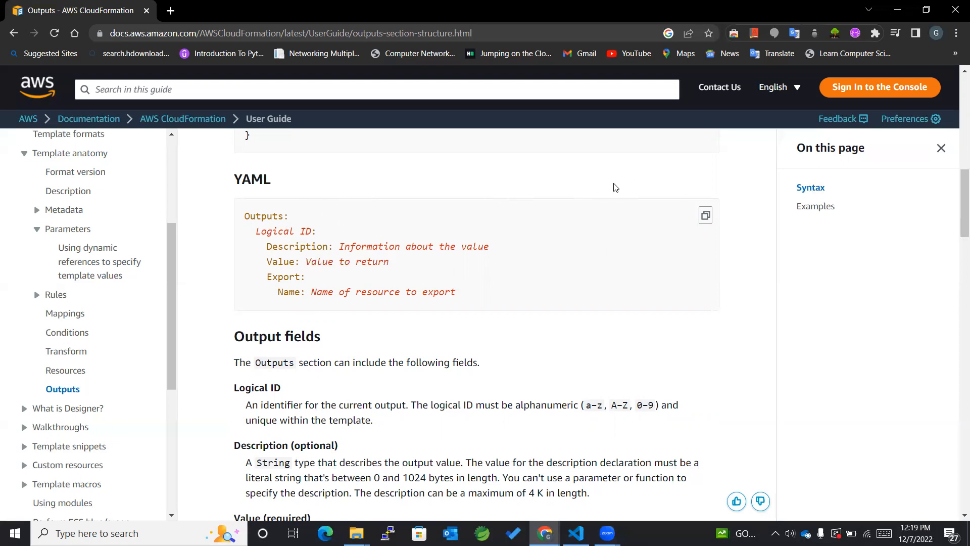
mouse_move(267, 261)
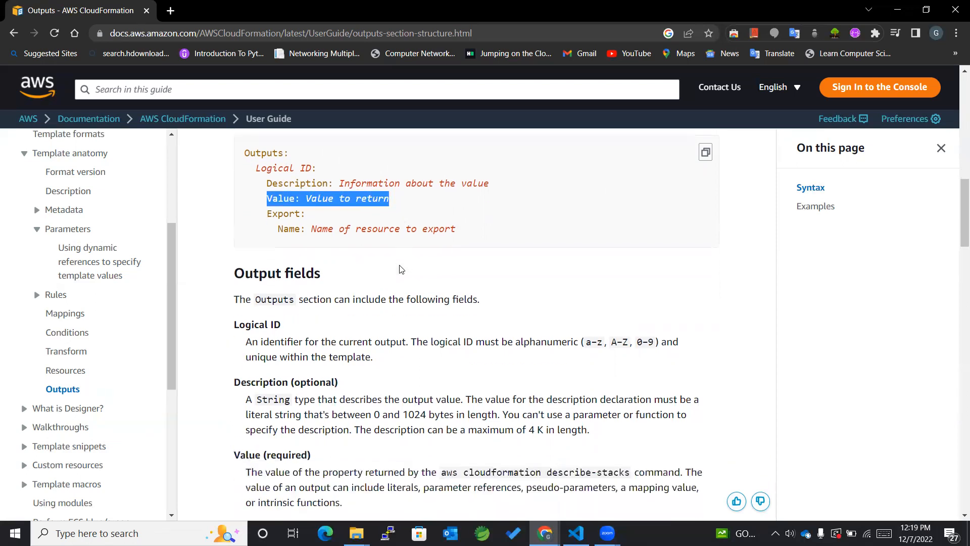
scroll(down, 3)
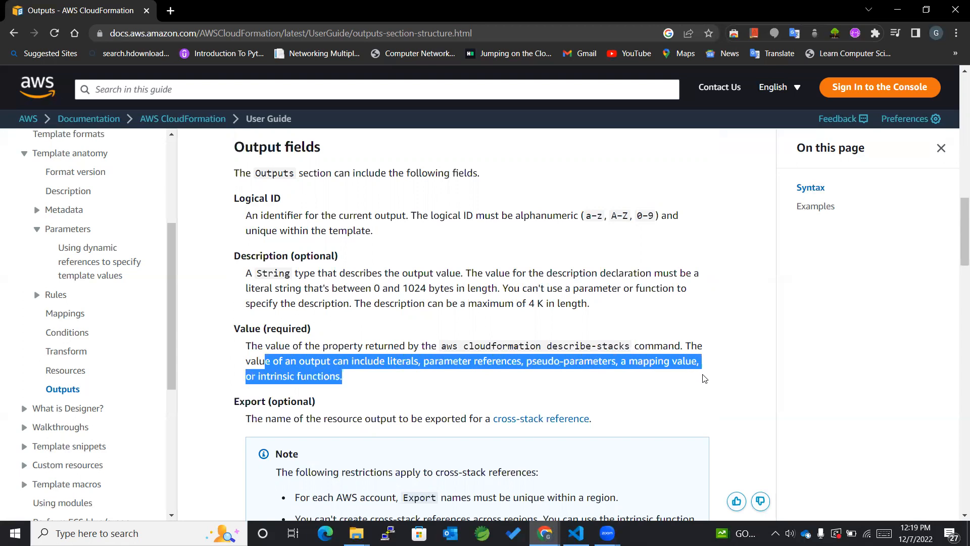
scroll(up, 3)
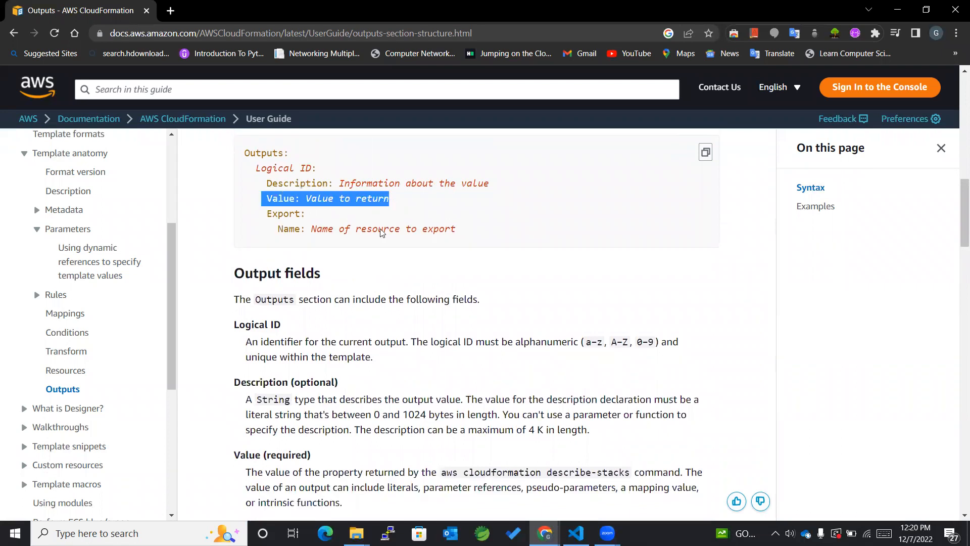
scroll(down, 3)
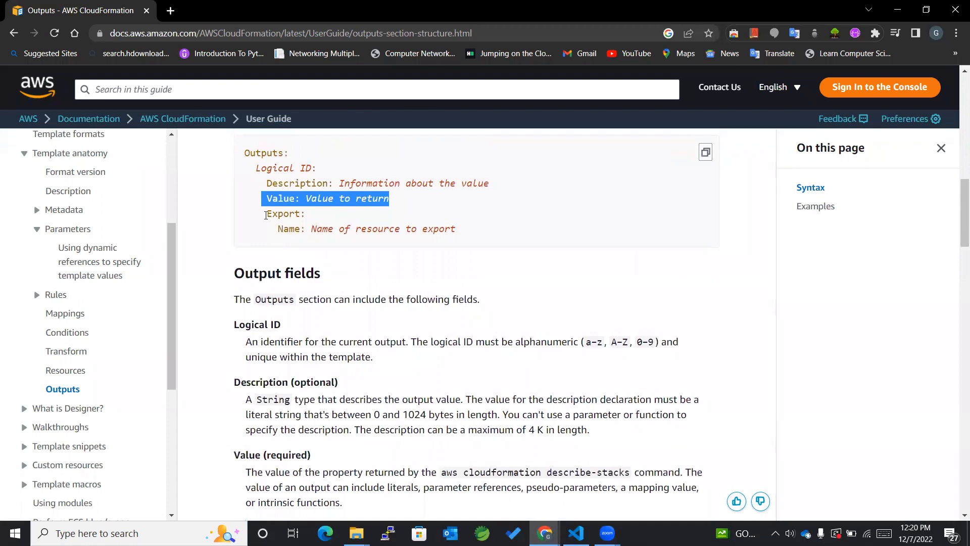
click(284, 213)
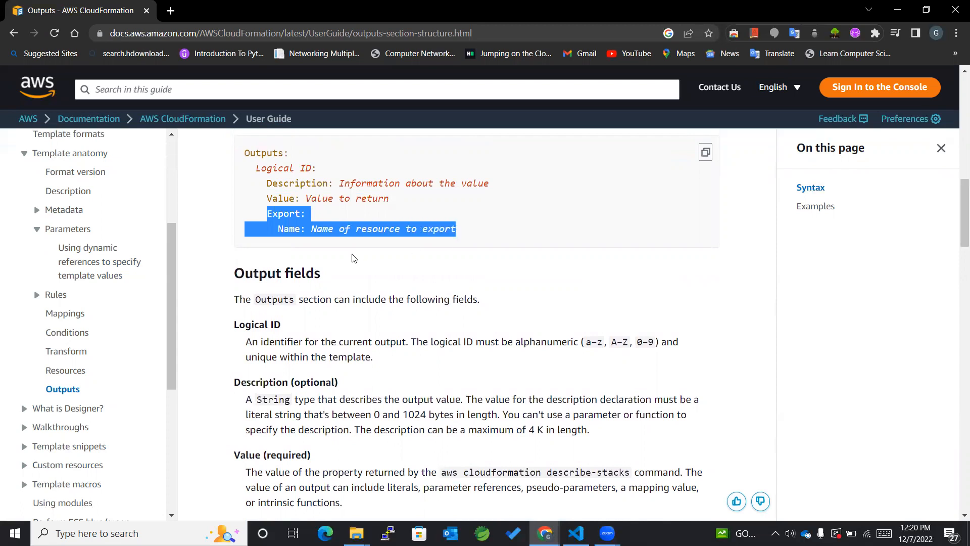
double_click(284, 168)
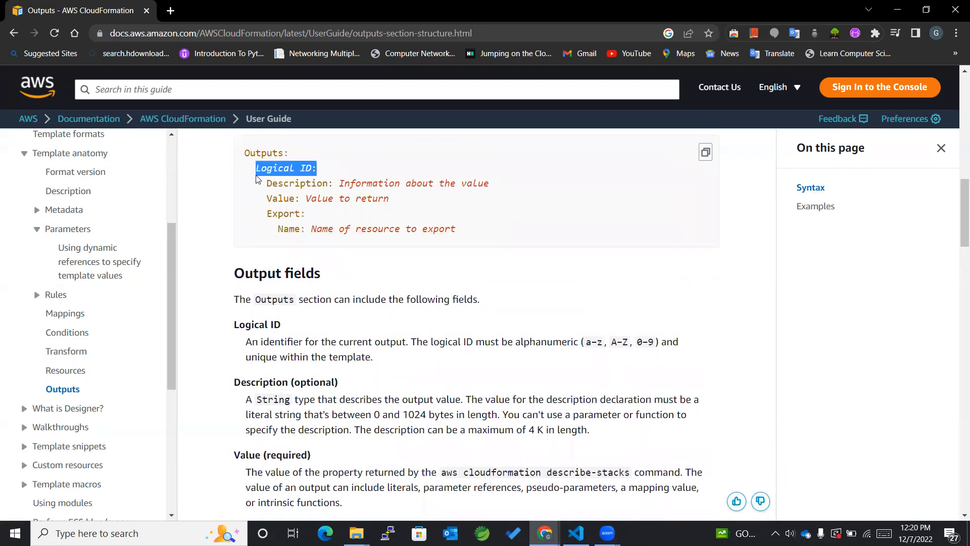
click(285, 168)
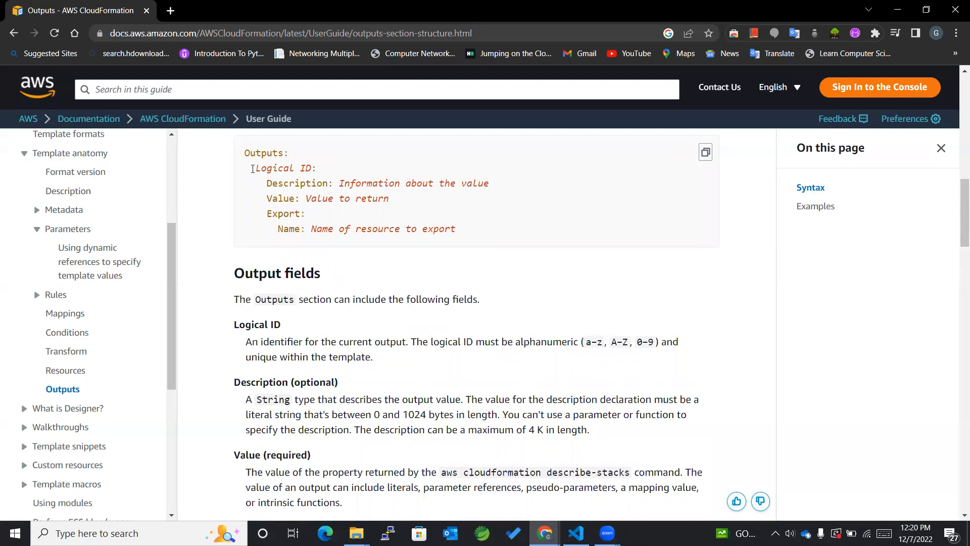
double_click(283, 168)
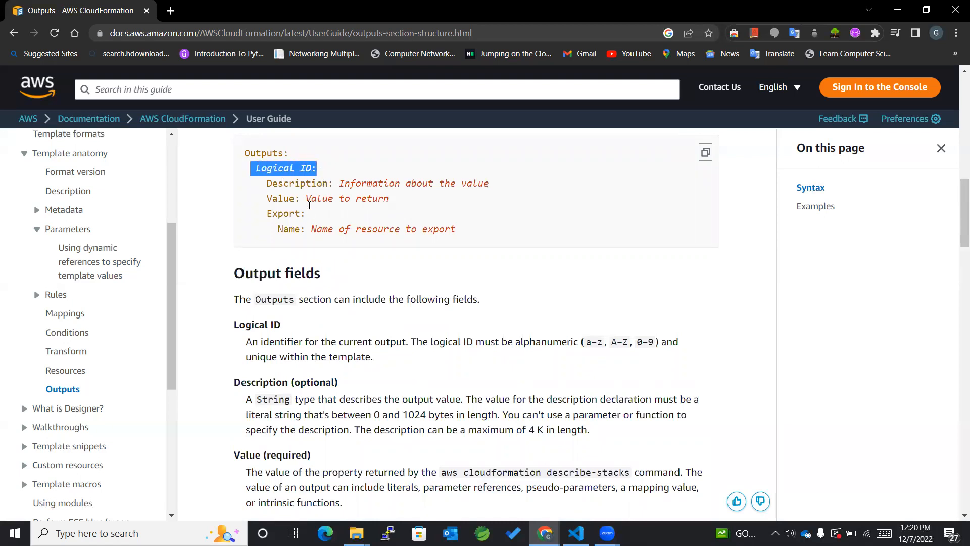
mouse_move(438, 210)
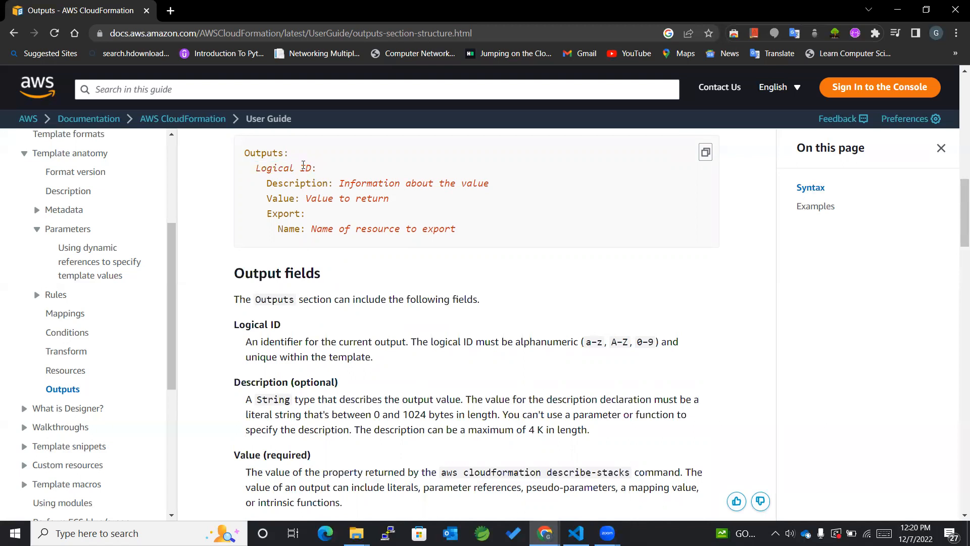
mouse_move(604, 212)
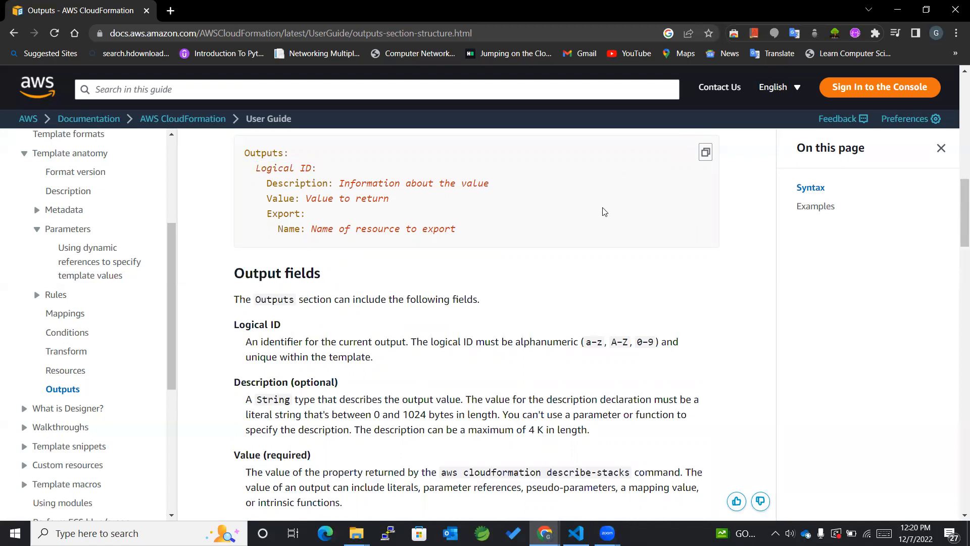
mouse_move(293, 223)
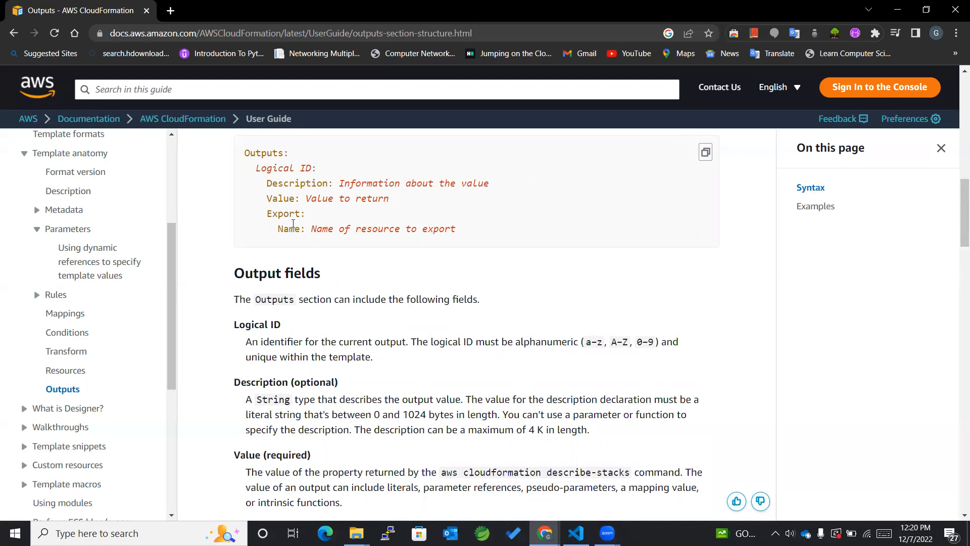
double_click(285, 213)
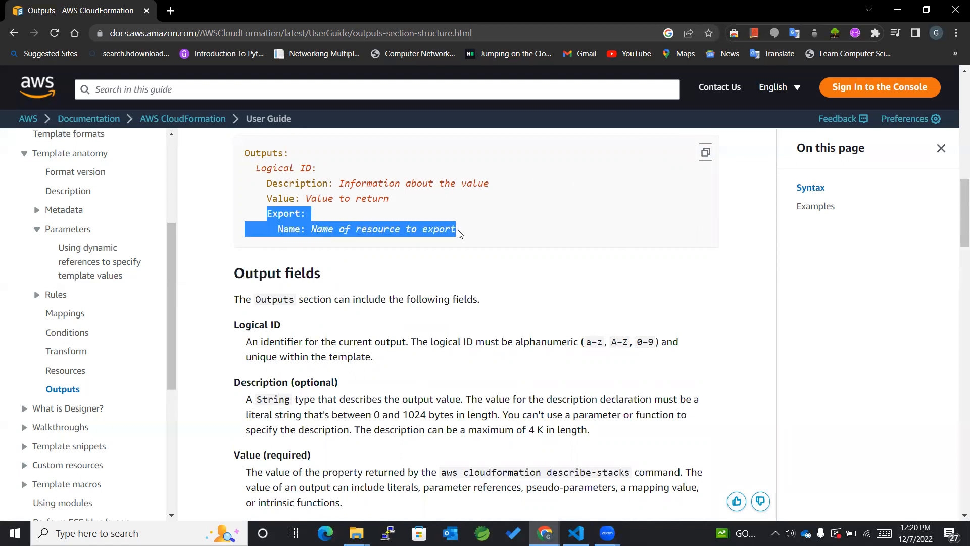
scroll(down, 3)
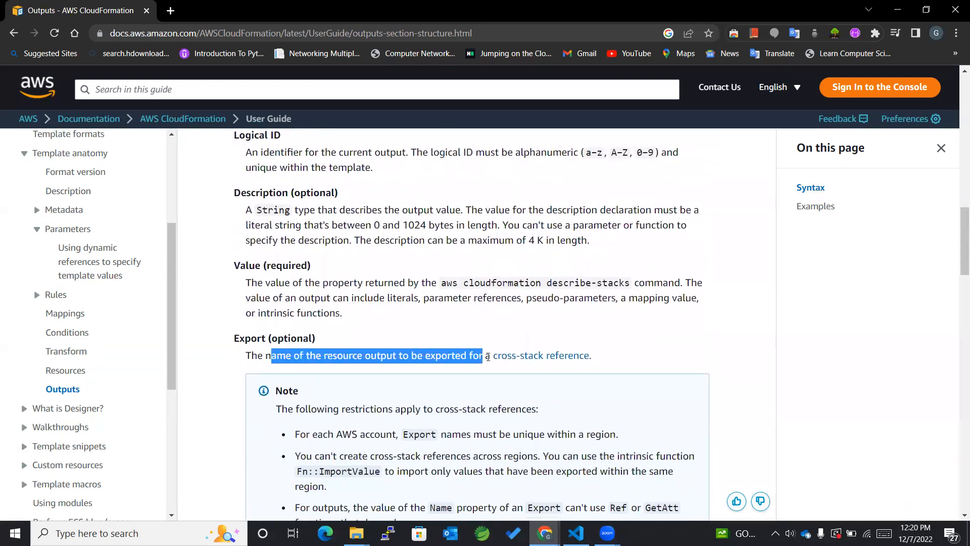
click(507, 297)
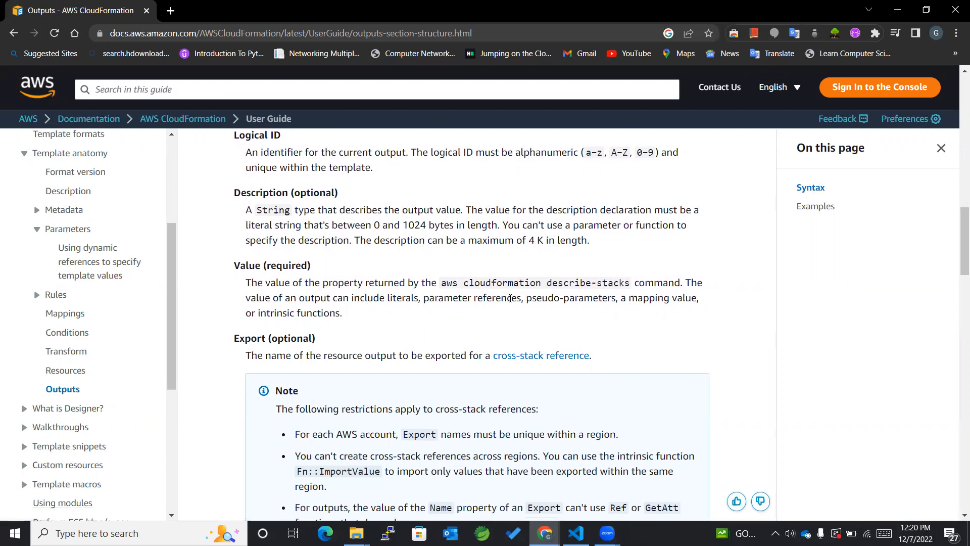
scroll(up, 3)
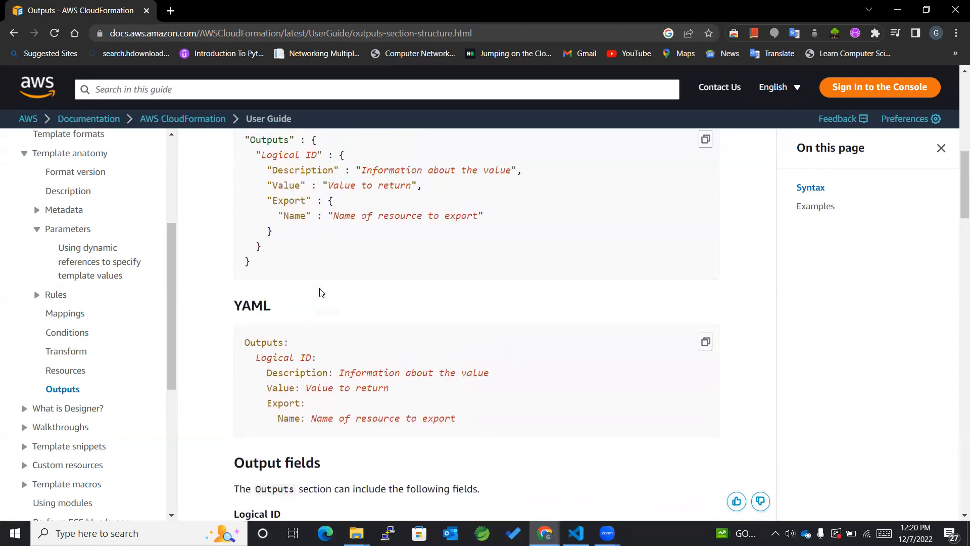
scroll(up, 3)
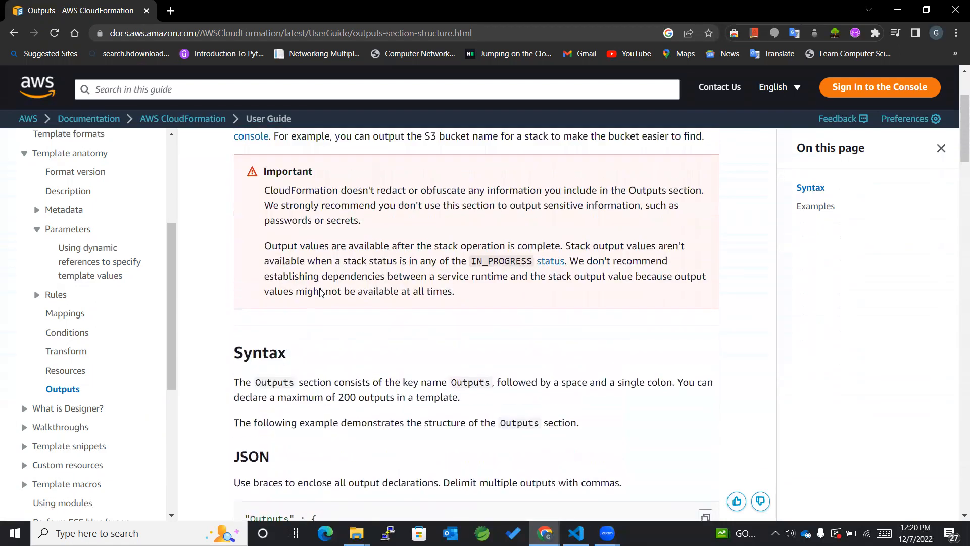
scroll(up, 3)
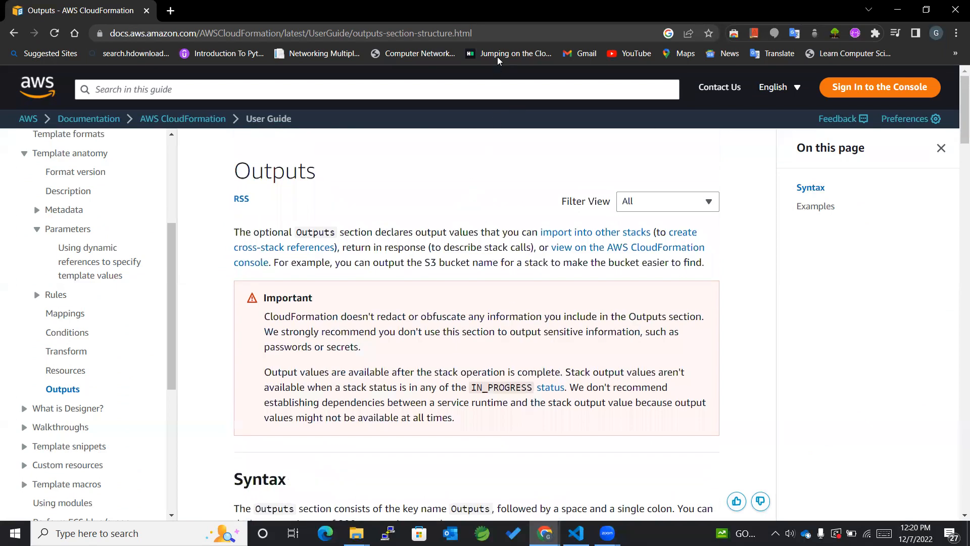